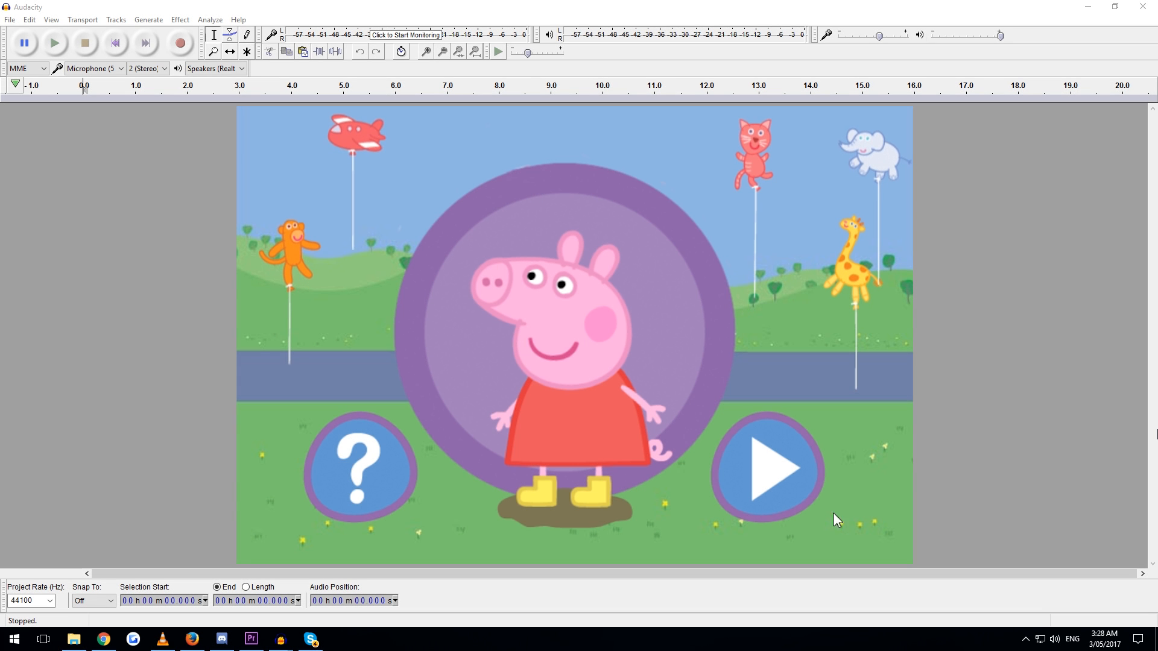
# - Load the roughly seven-second stereo 32-bit float voice recording into Audacity
pyautogui.click(766, 466)
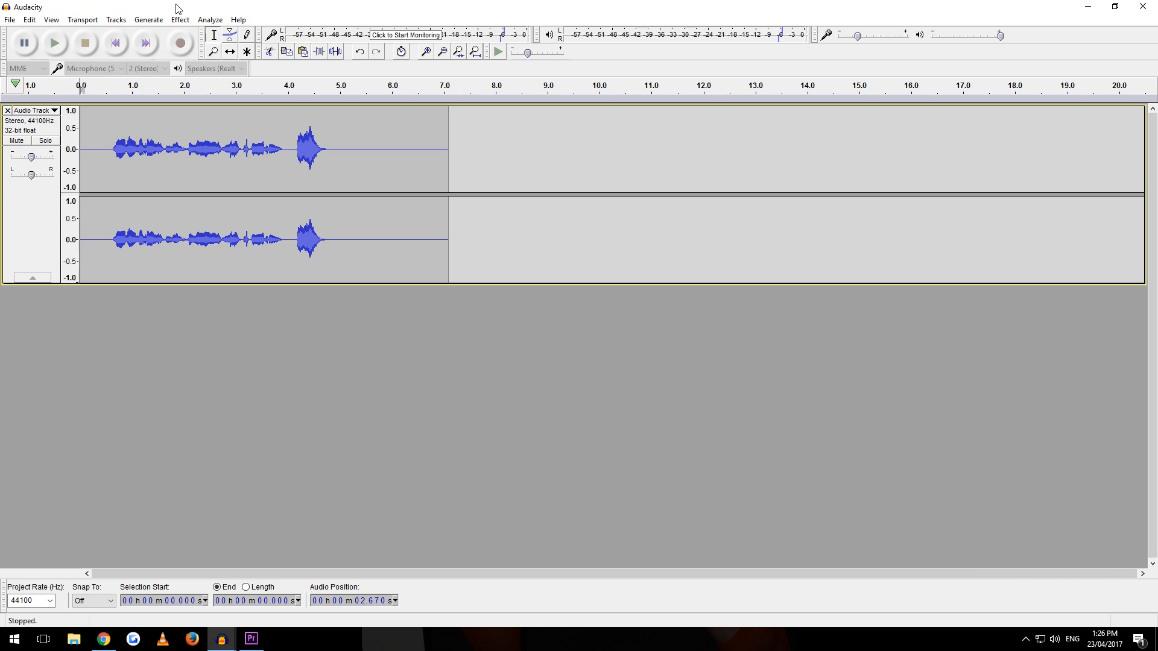
# - Apply the Compressor effect to the whole voice track
pyautogui.click(180, 20)
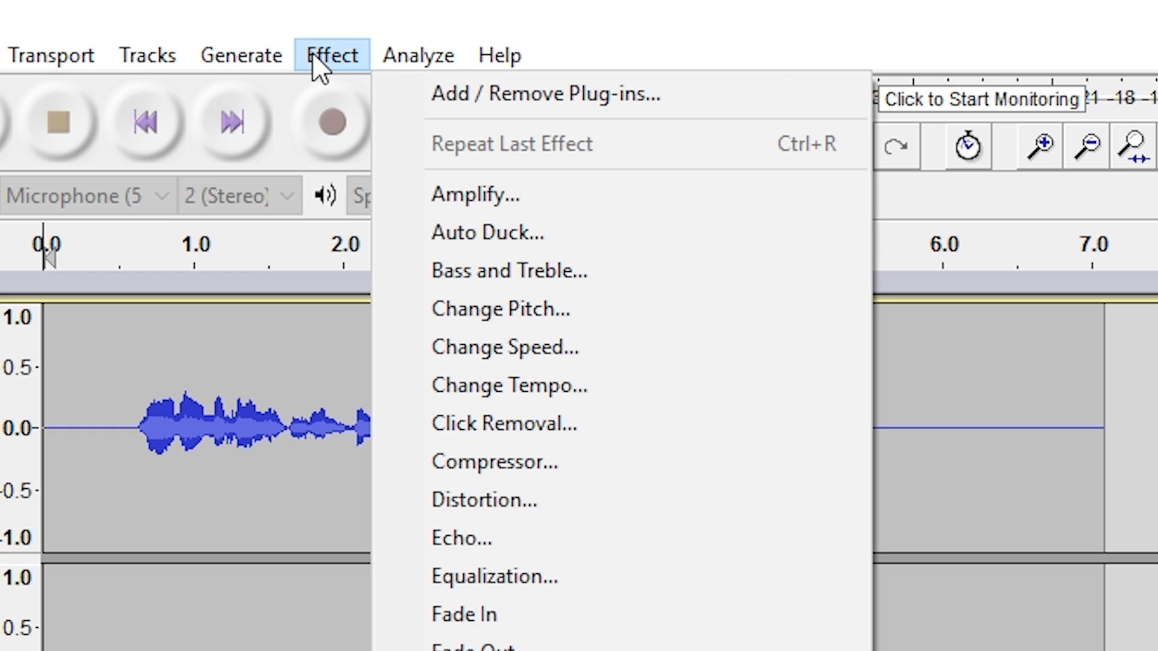
pyautogui.click(494, 461)
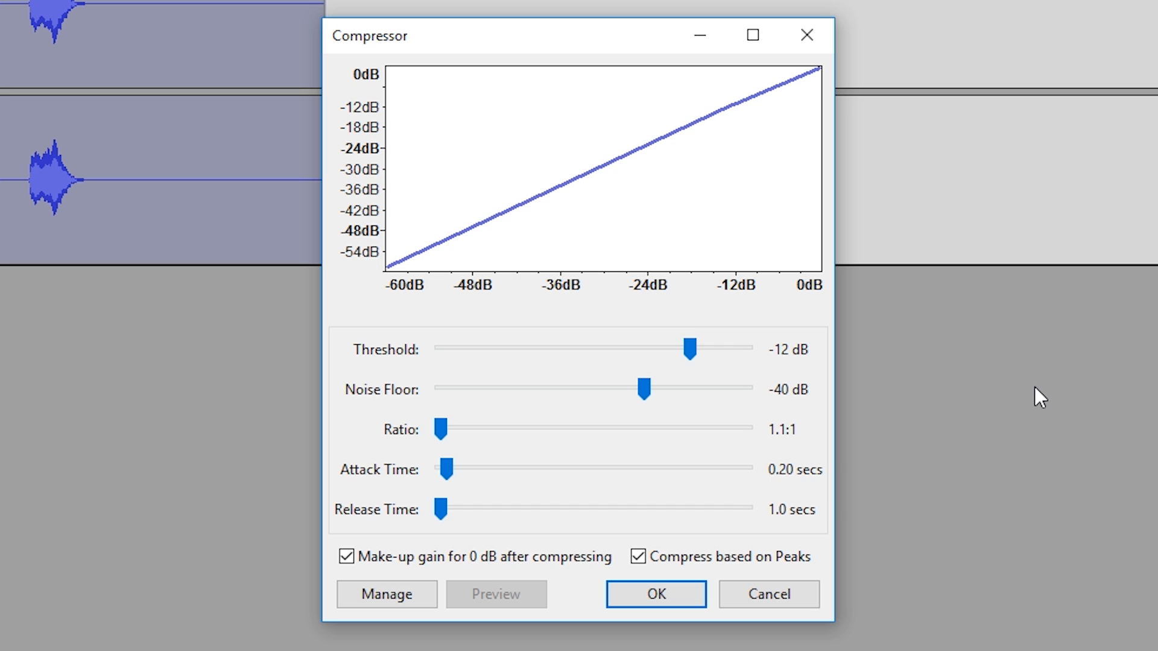
pyautogui.moveTo(656, 595)
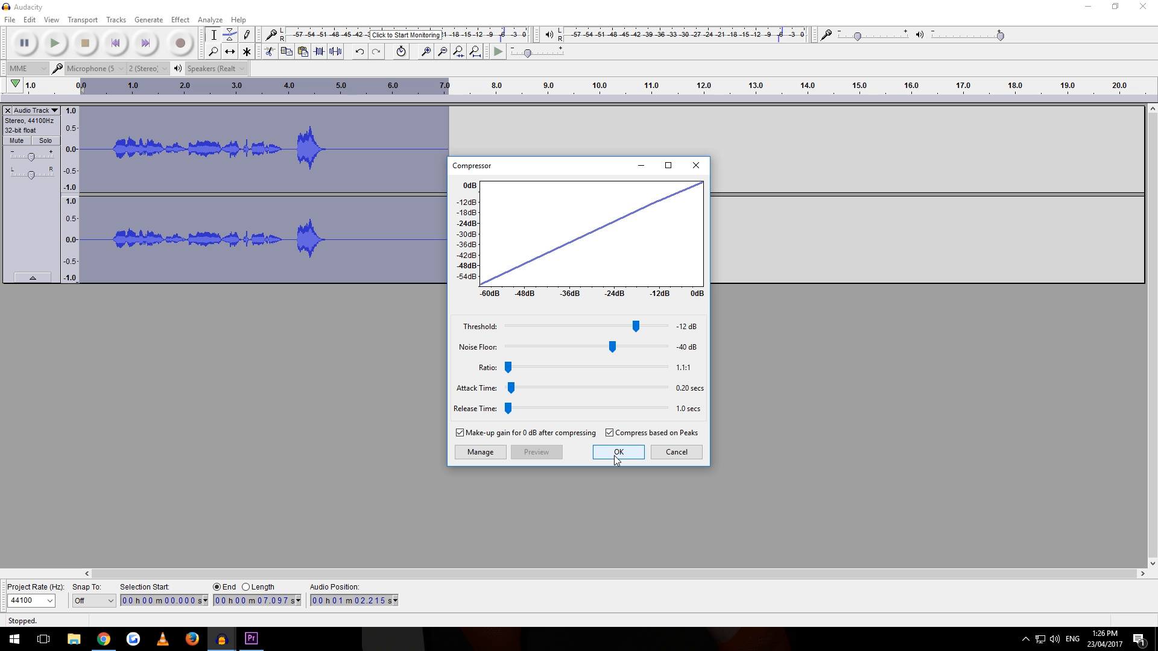
pyautogui.click(617, 452)
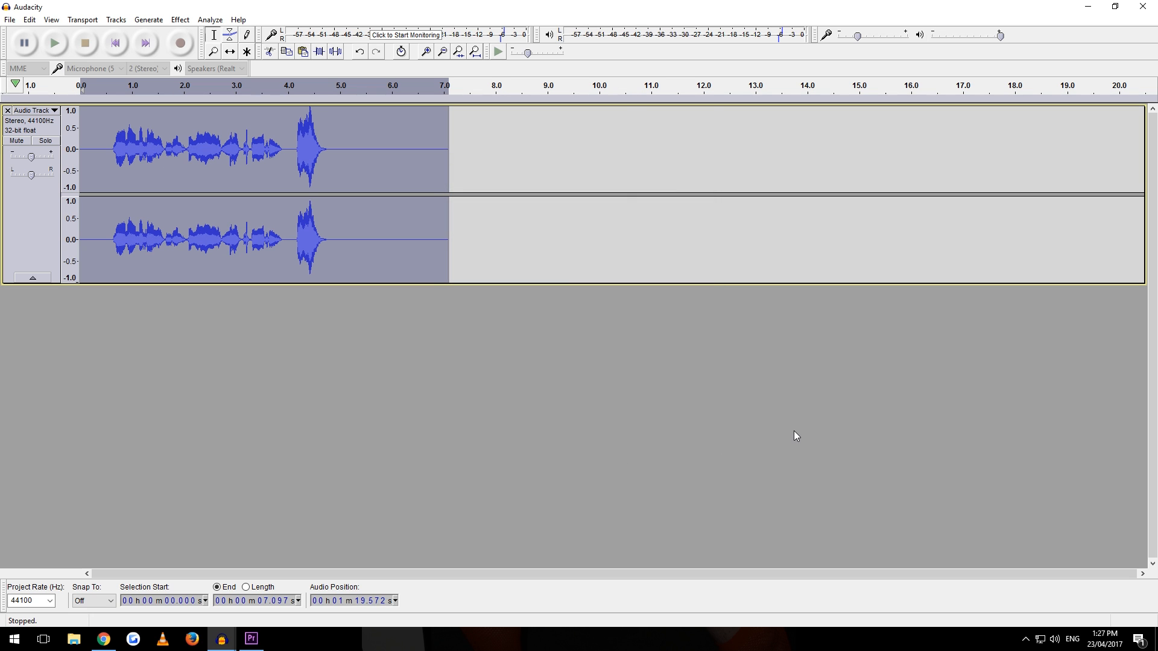
pyautogui.moveTo(594, 172)
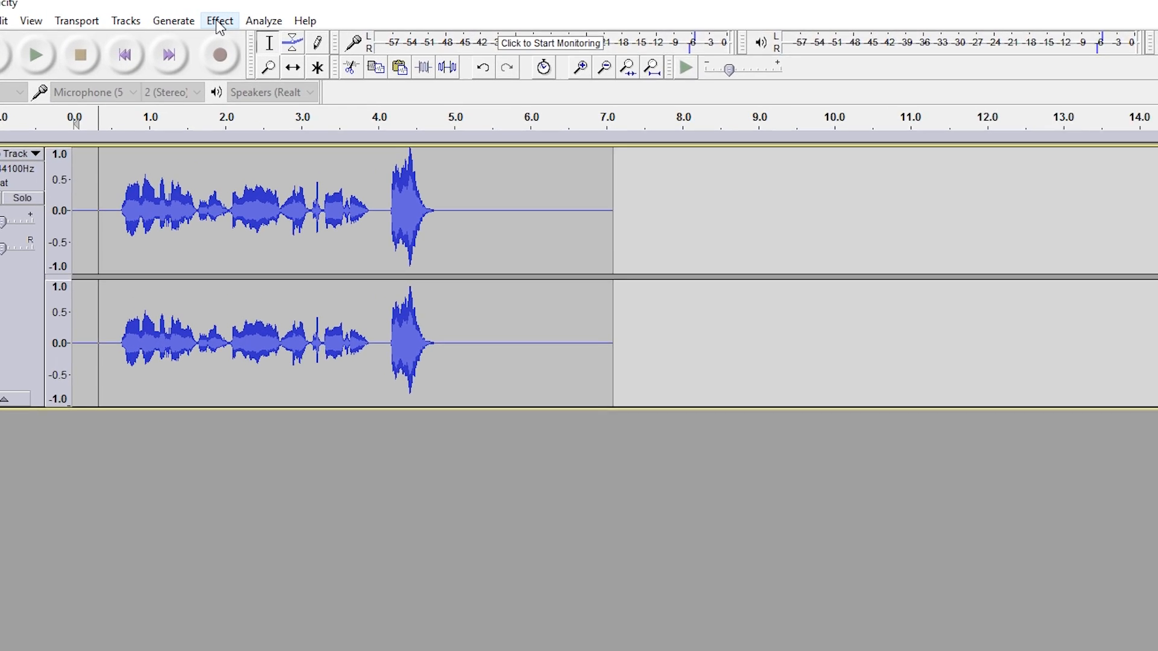
# - Normalize the track's peaks to -1.0 dB
pyautogui.click(219, 20)
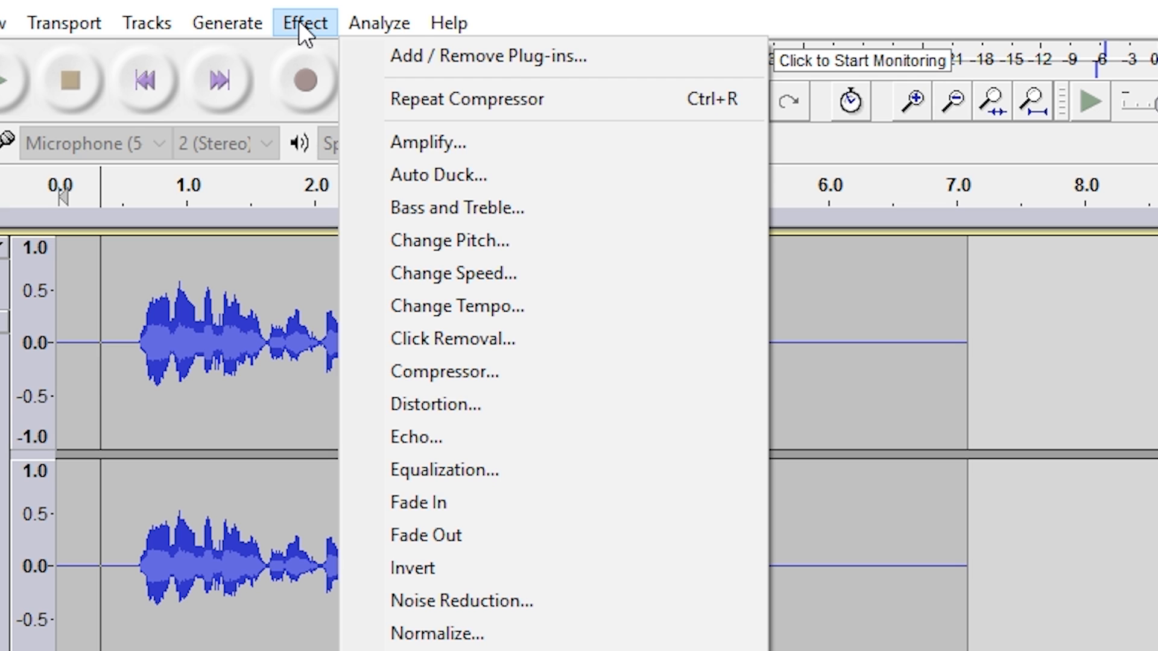
pyautogui.click(437, 633)
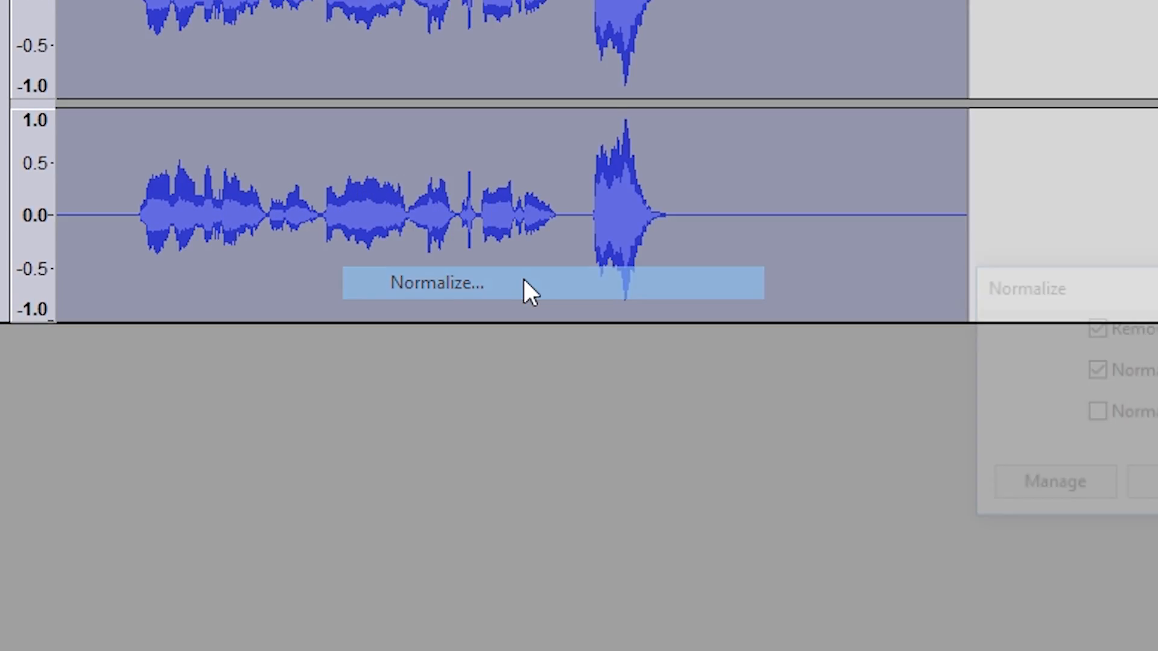
pyautogui.click(437, 283)
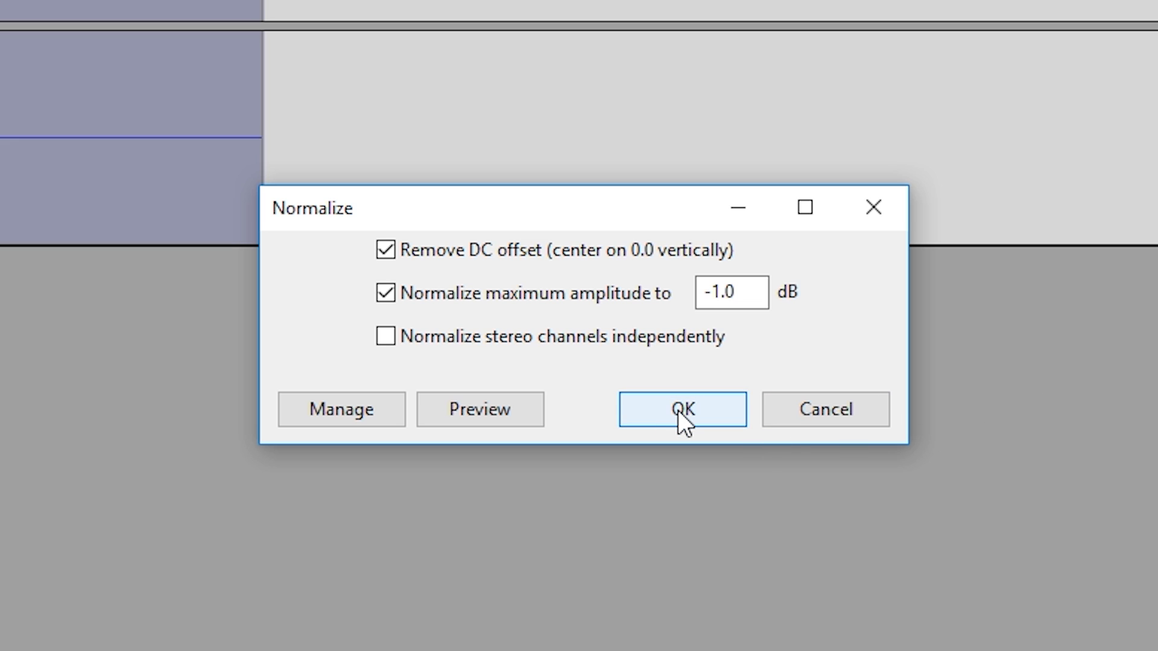
pyautogui.click(680, 408)
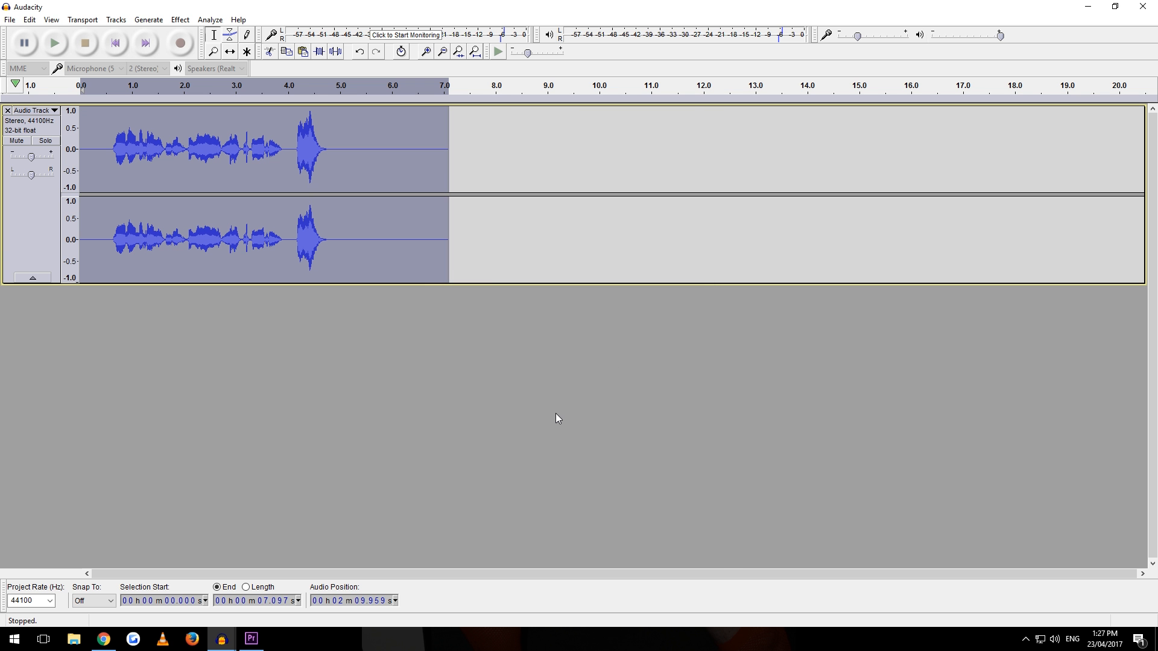
# - Open Equalization and load the 'shogoz' curve boosting lows slightly and highs above 1000 Hz
pyautogui.click(179, 19)
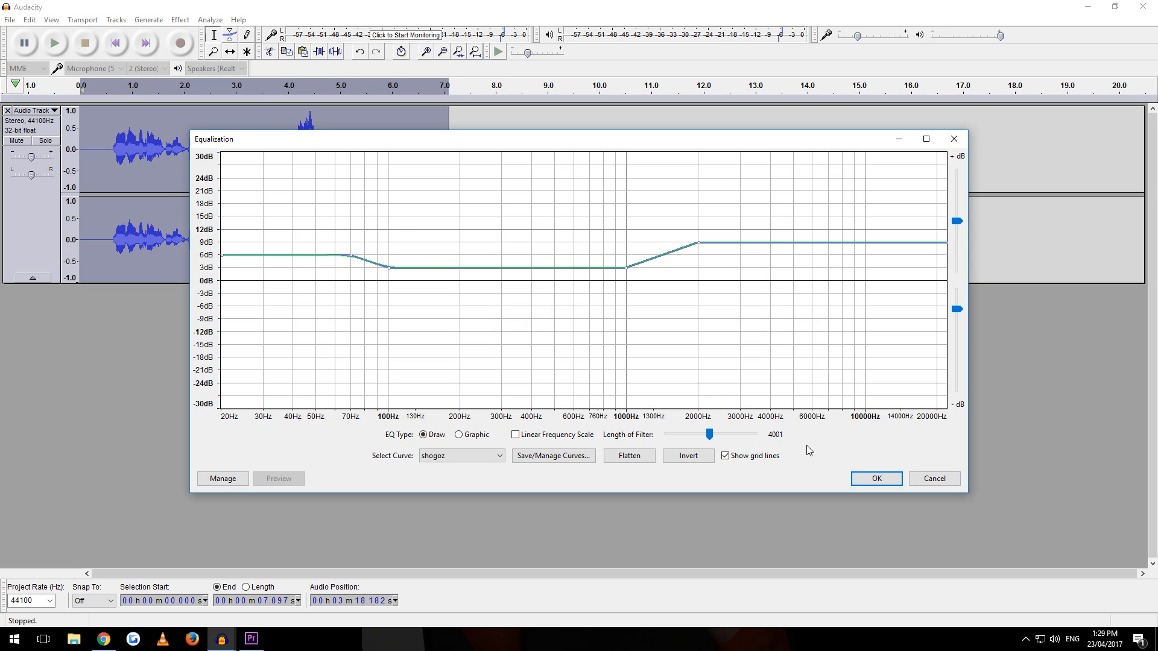
pyautogui.moveTo(1046, 444)
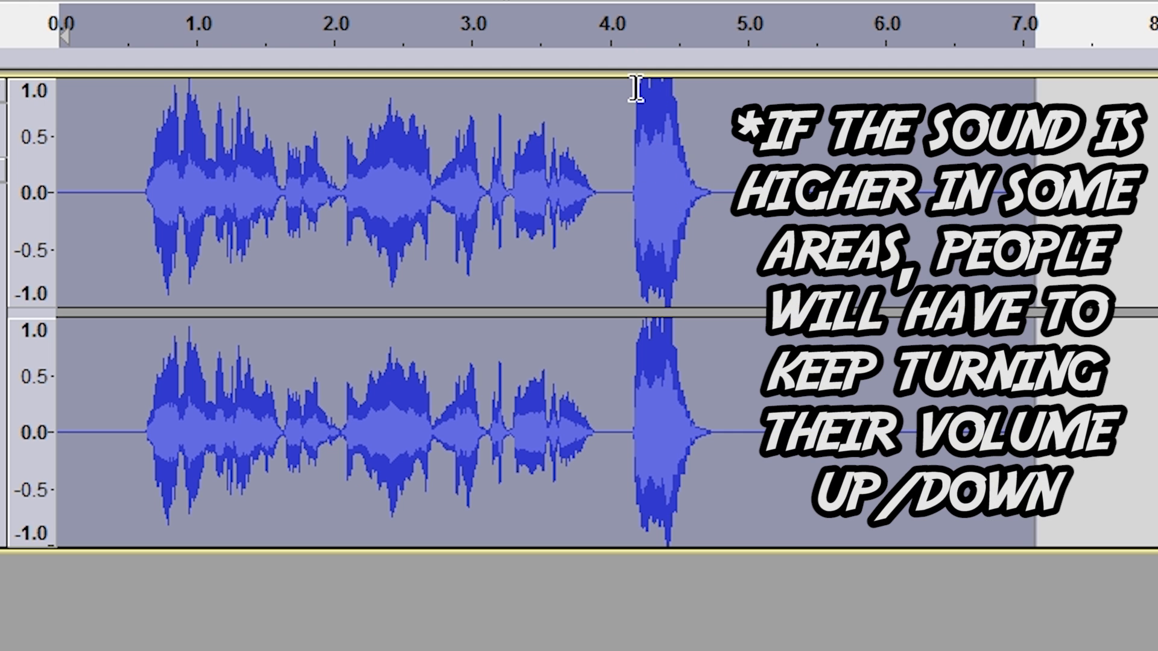
pyautogui.moveTo(154, 218)
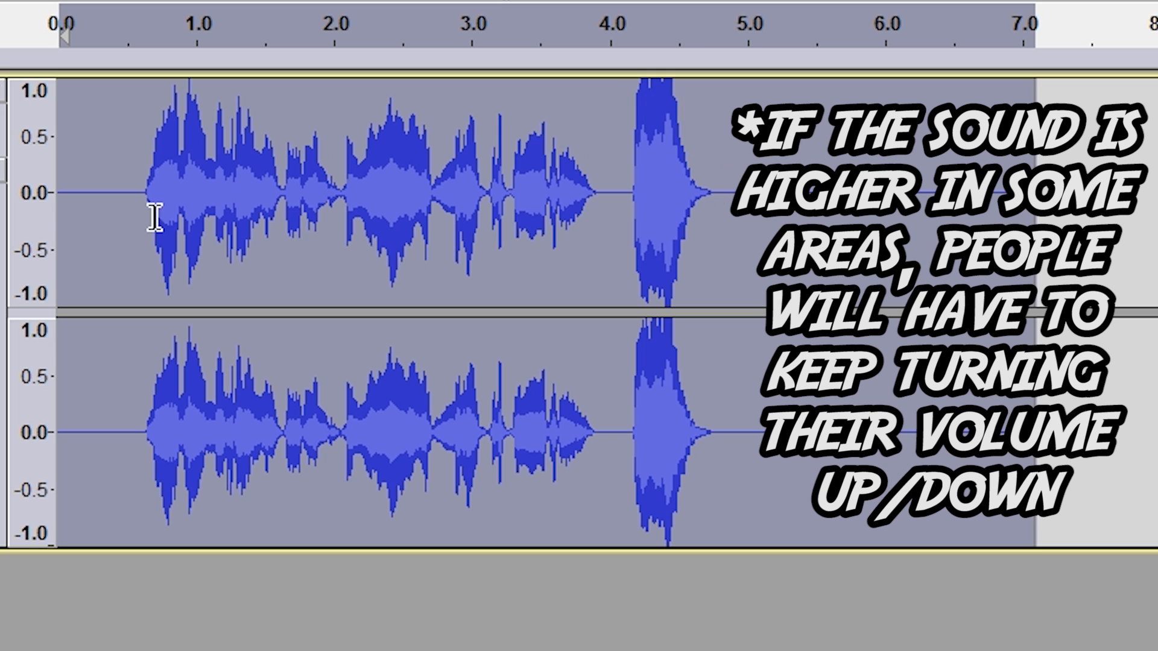
# - Apply the Limiter with Soft Limit at -6 dB to the voice track
pyautogui.click(180, 20)
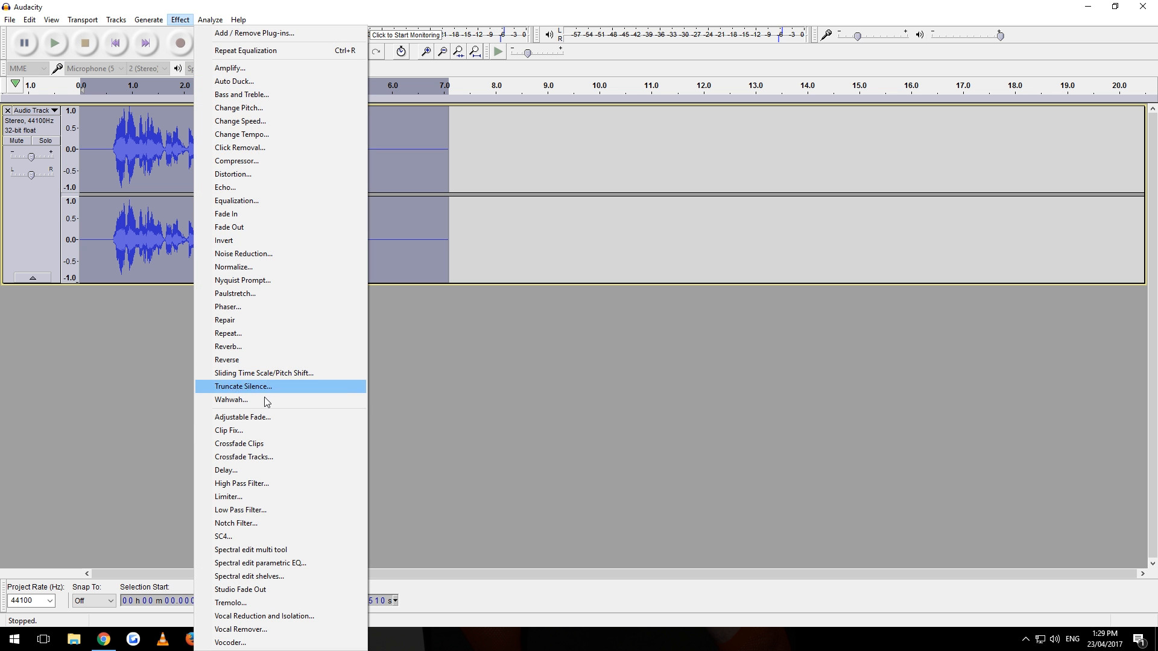
pyautogui.moveTo(229, 496)
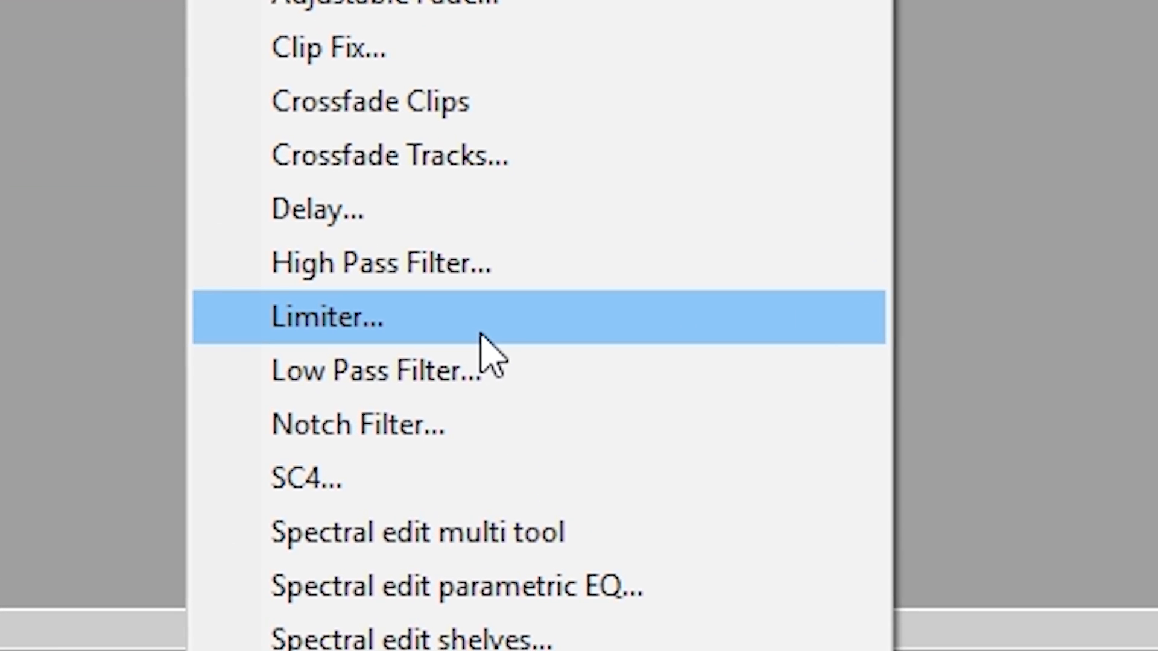
pyautogui.click(327, 316)
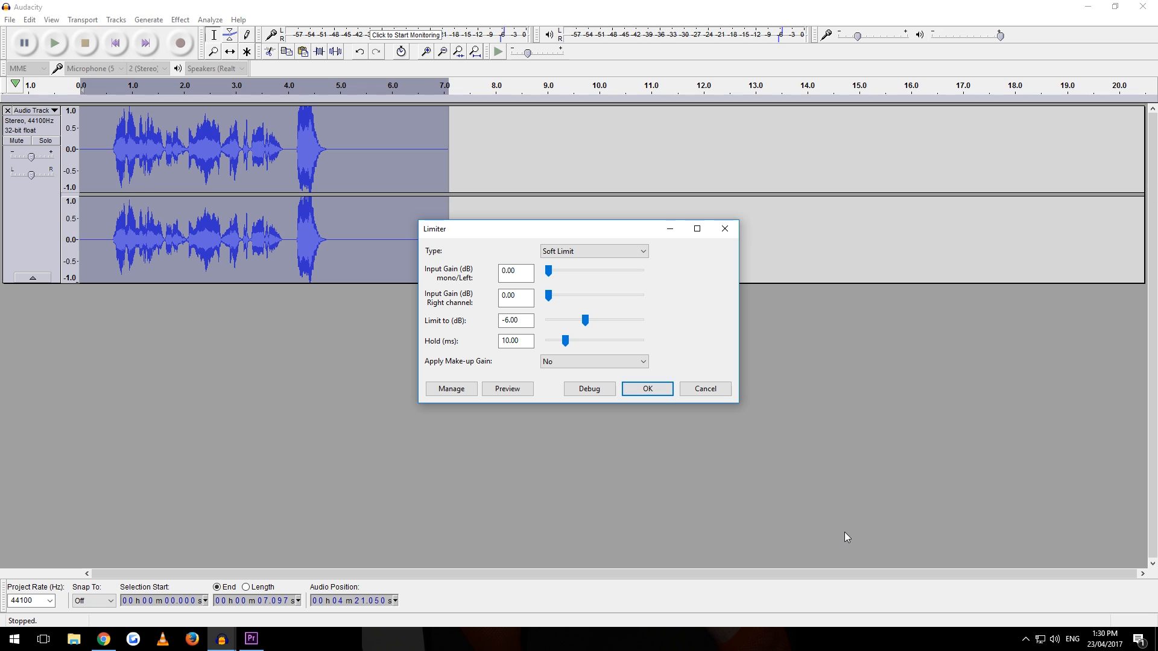
pyautogui.moveTo(553, 239)
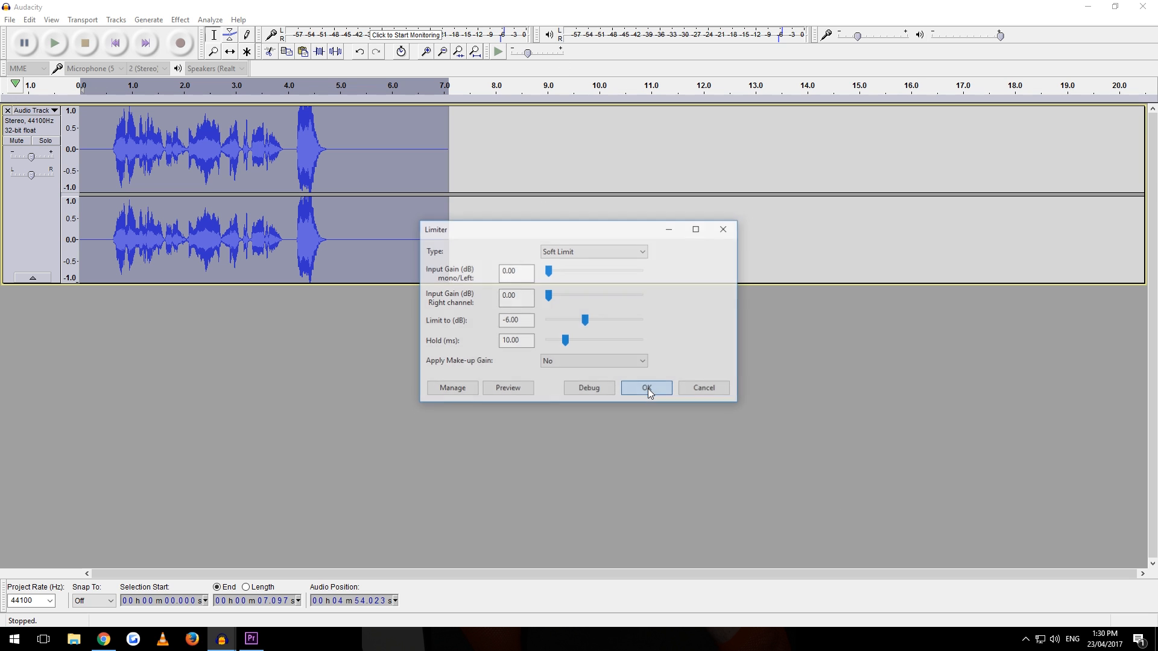
pyautogui.click(645, 388)
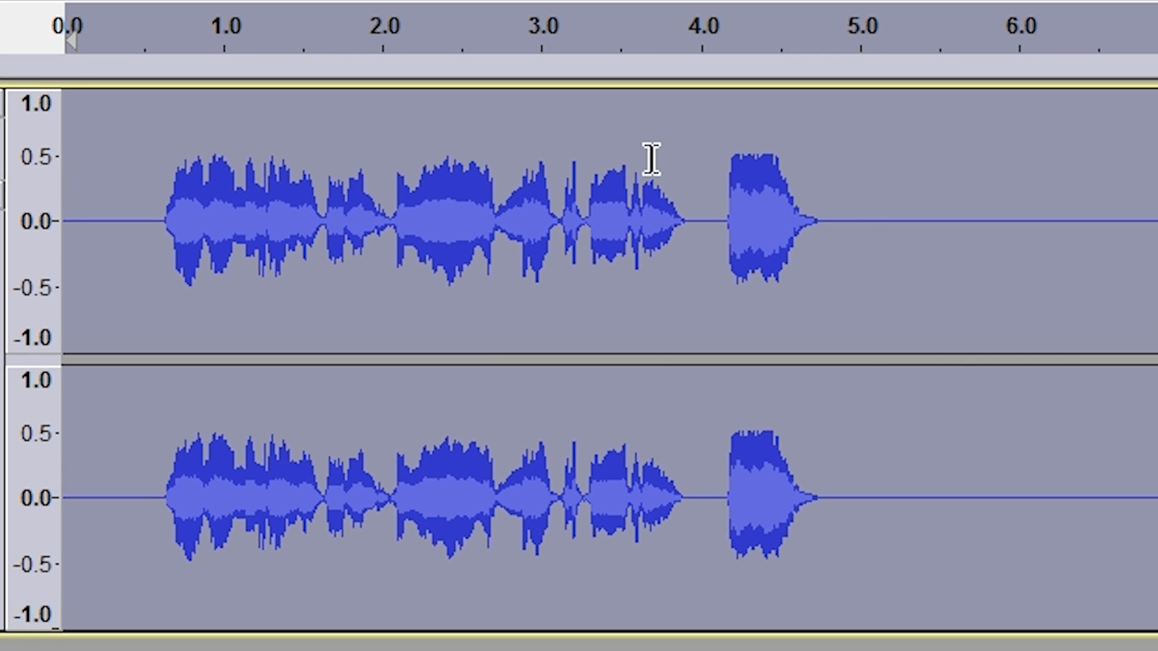
pyautogui.moveTo(792, 185)
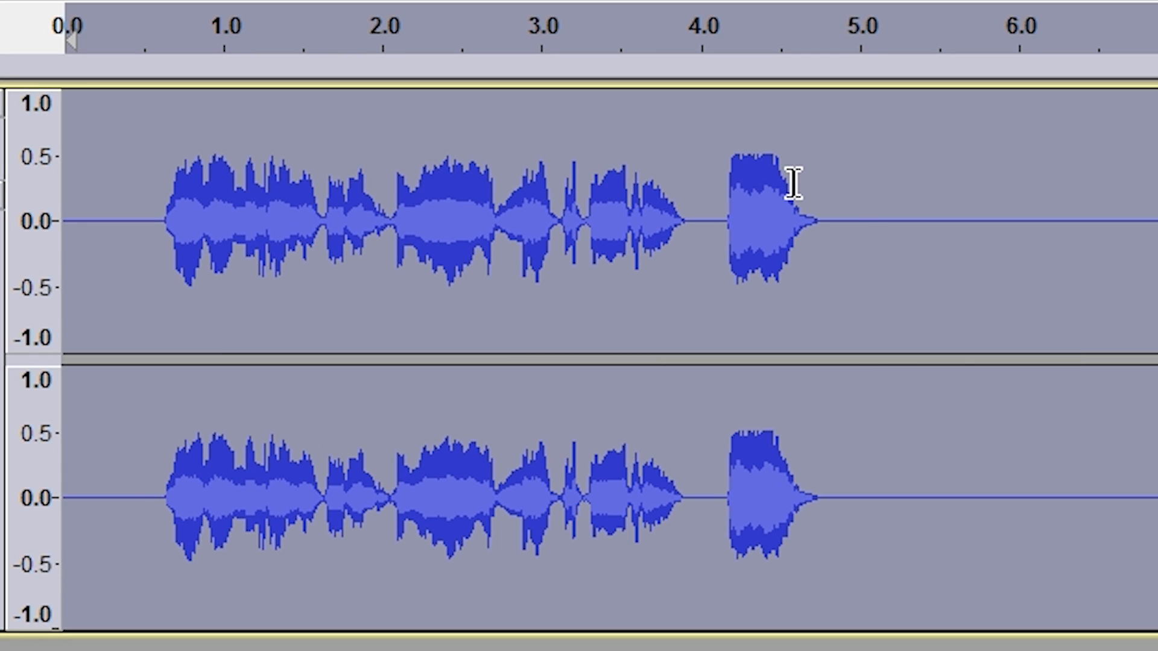
pyautogui.moveTo(631, 225)
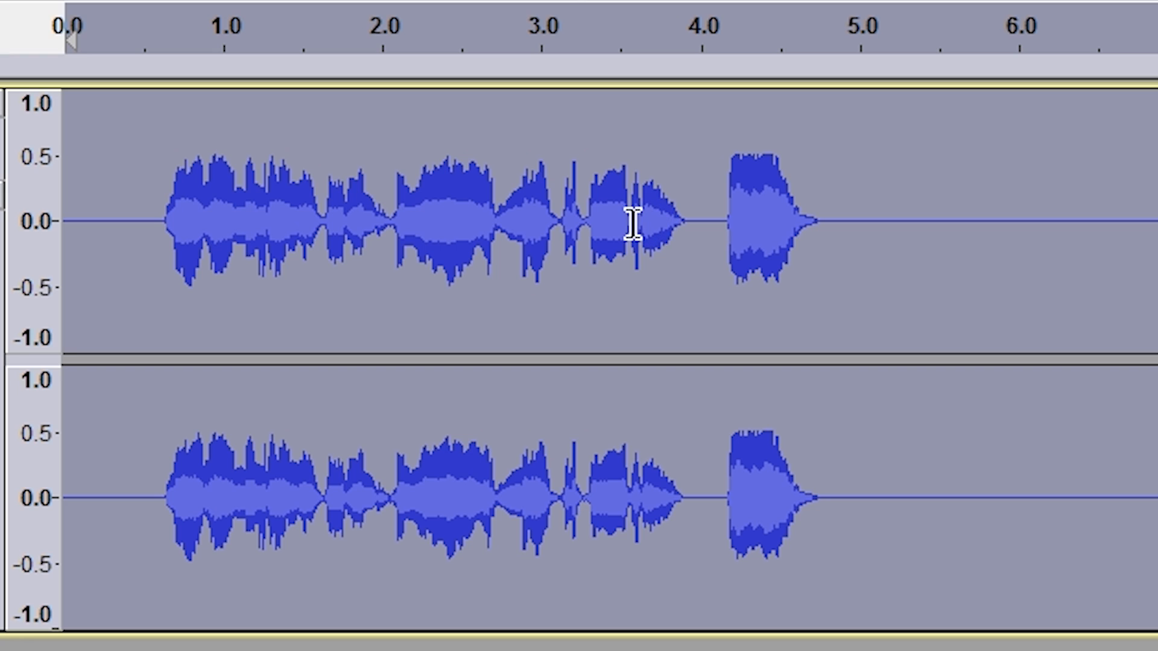
pyautogui.moveTo(622, 227)
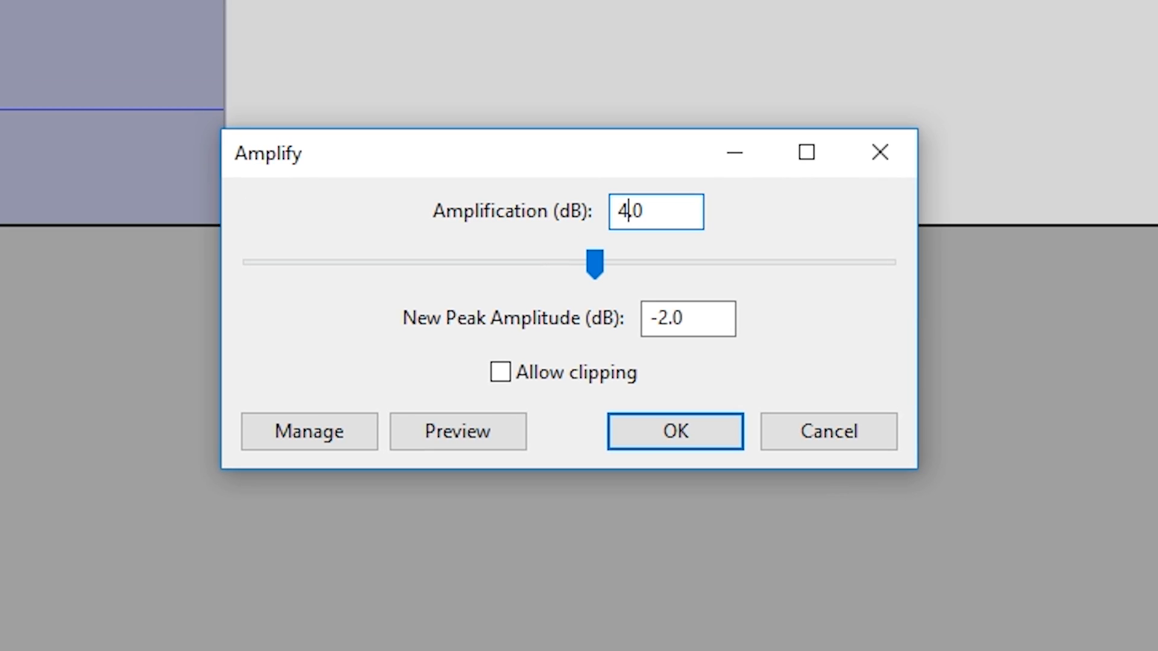
# - Apply the 4 dB amplification, then soft-limit the track again at -6 dB, Hold 10 ms
pyautogui.click(673, 431)
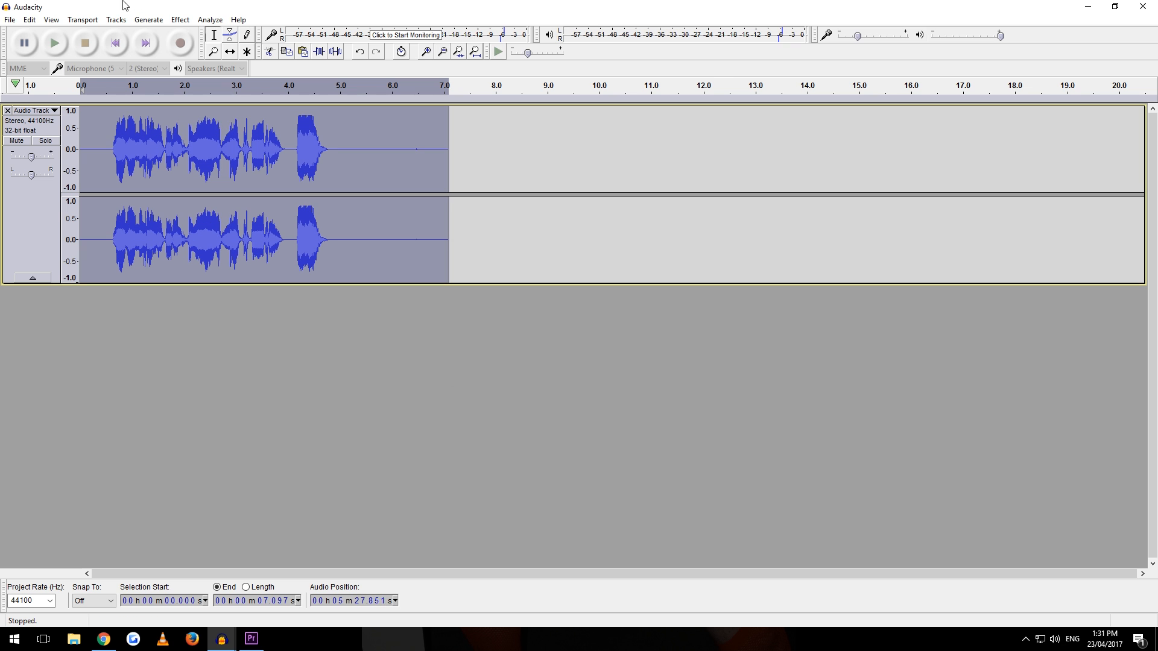
pyautogui.click(180, 20)
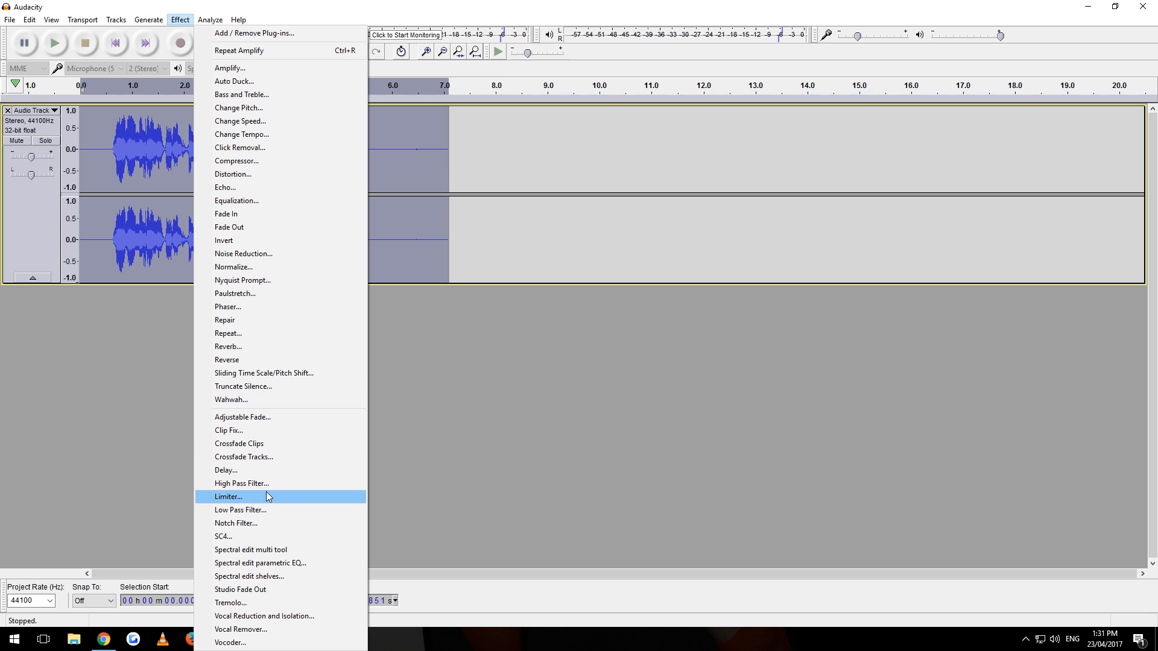
pyautogui.click(228, 496)
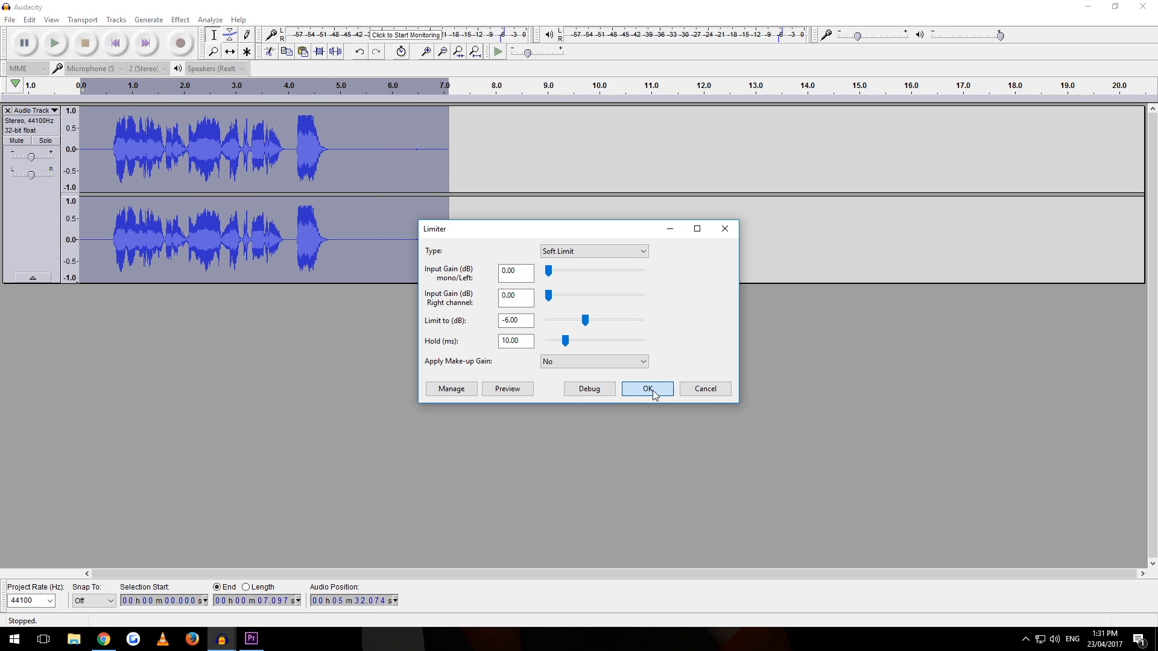
pyautogui.click(646, 389)
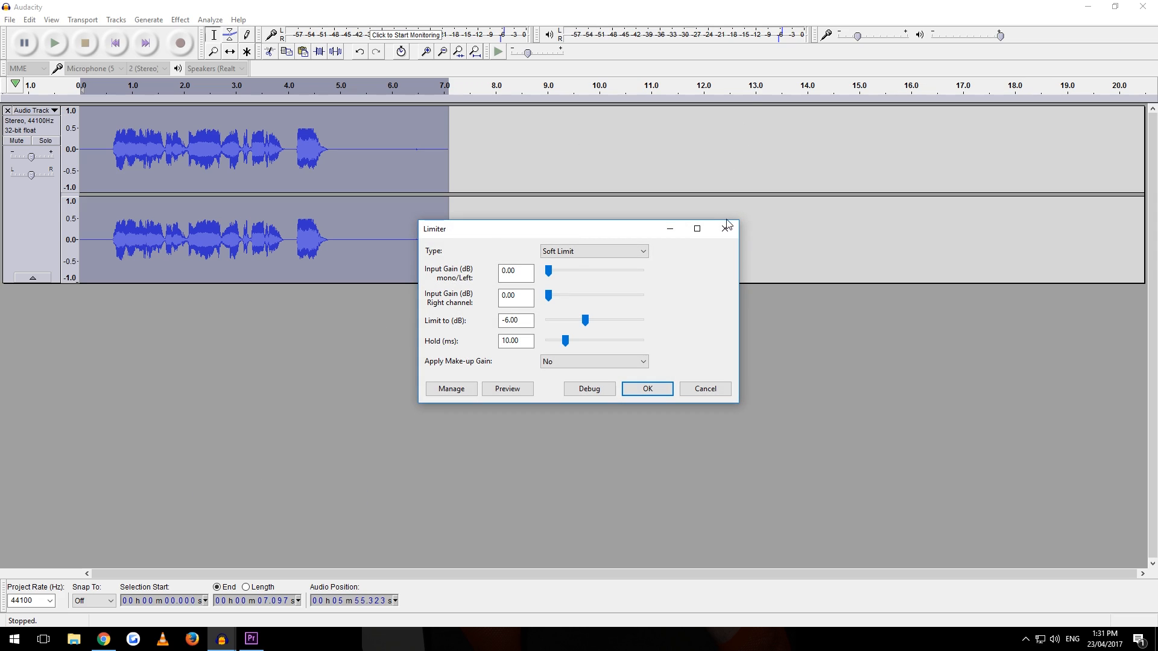
pyautogui.moveTo(773, 42)
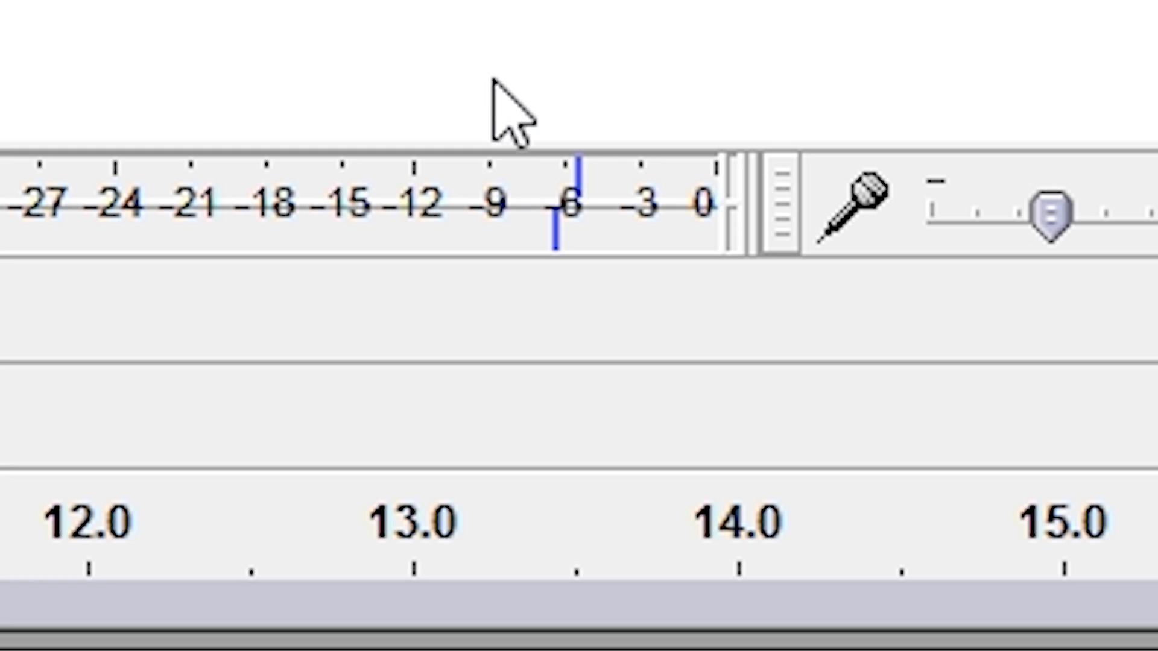
pyautogui.moveTo(573, 121)
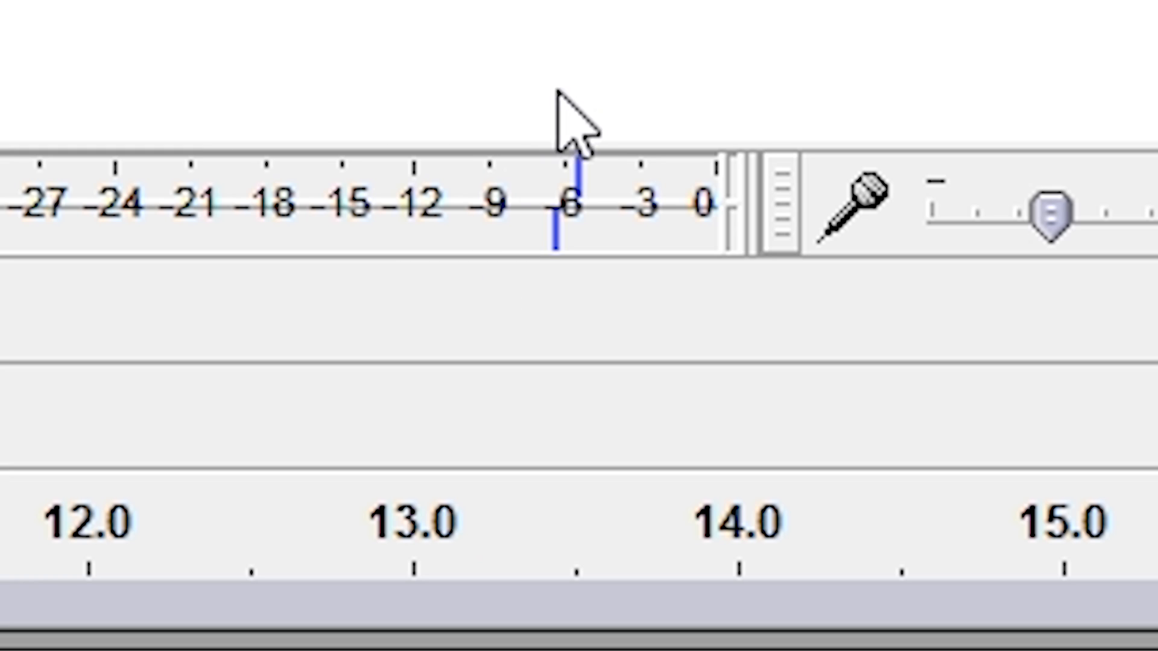
pyautogui.moveTo(559, 276)
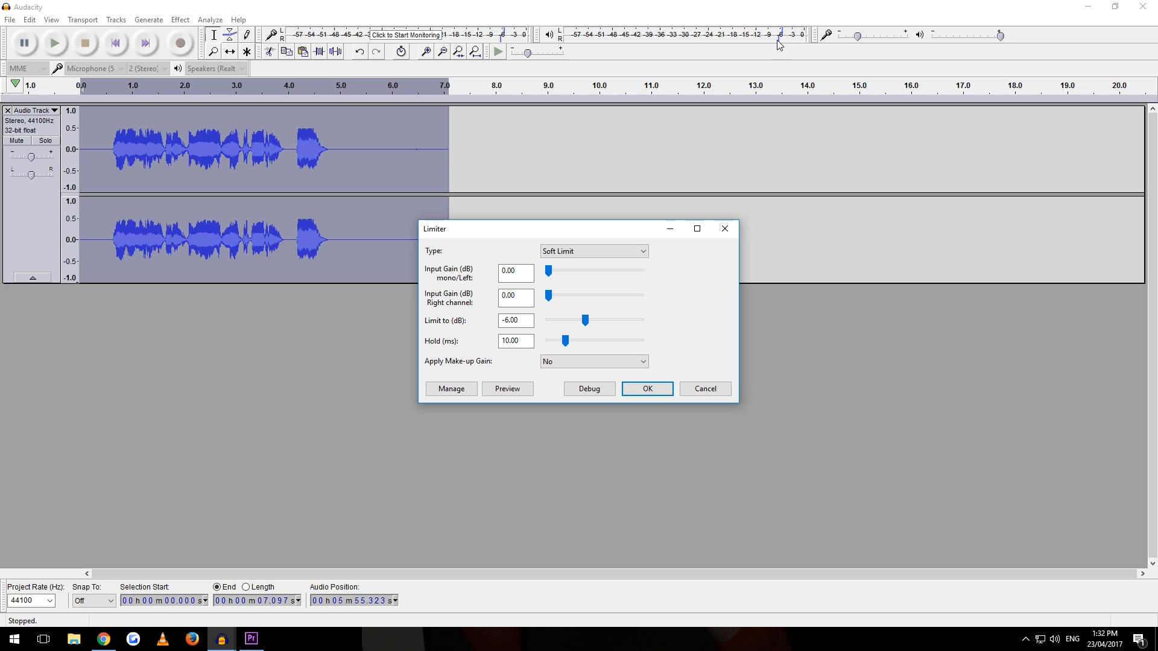
pyautogui.moveTo(129, 153)
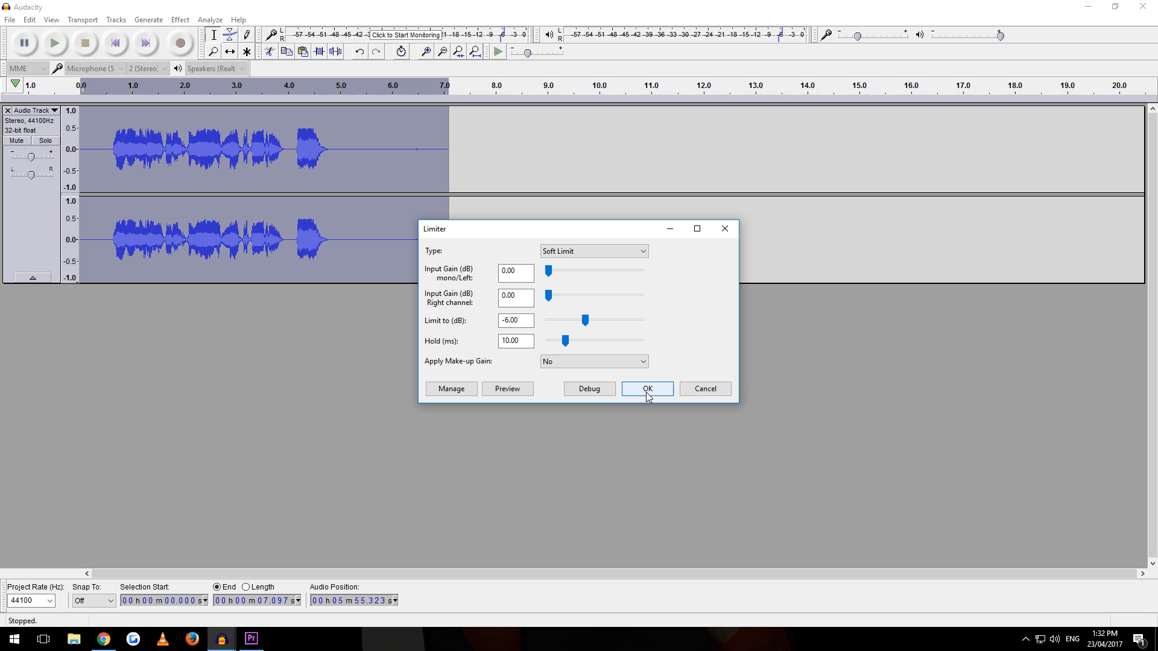
pyautogui.click(646, 388)
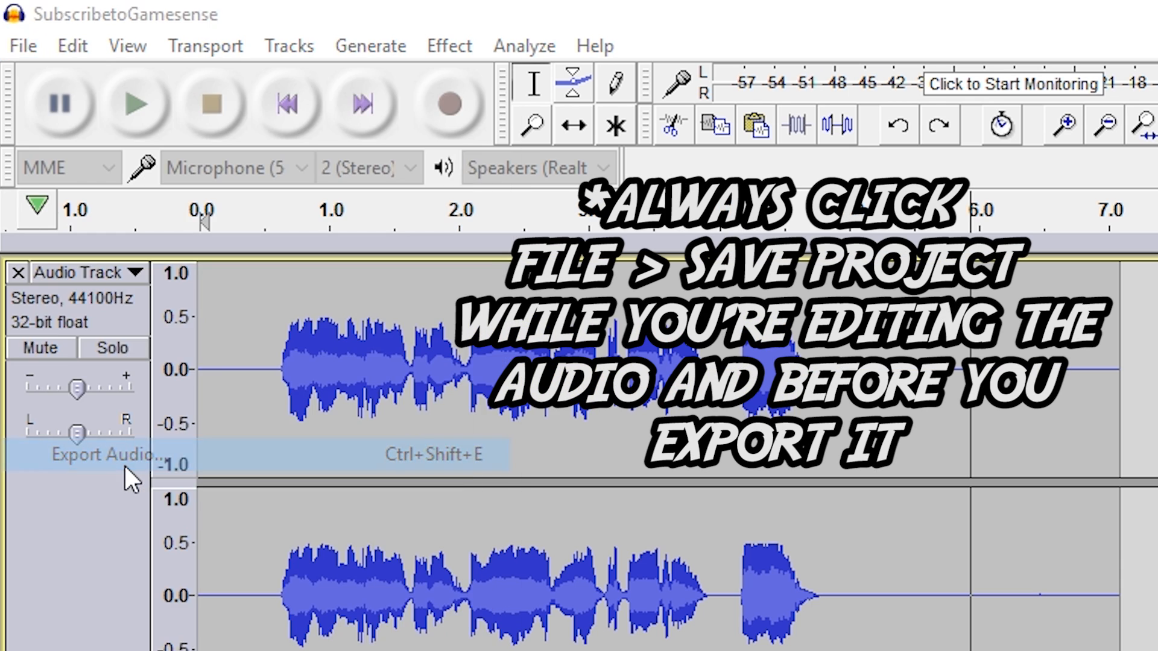
# - Export the track as SubscribeToGamesense.wav in WAV (Microsoft) 32-bit float PCM
pyautogui.click(103, 454)
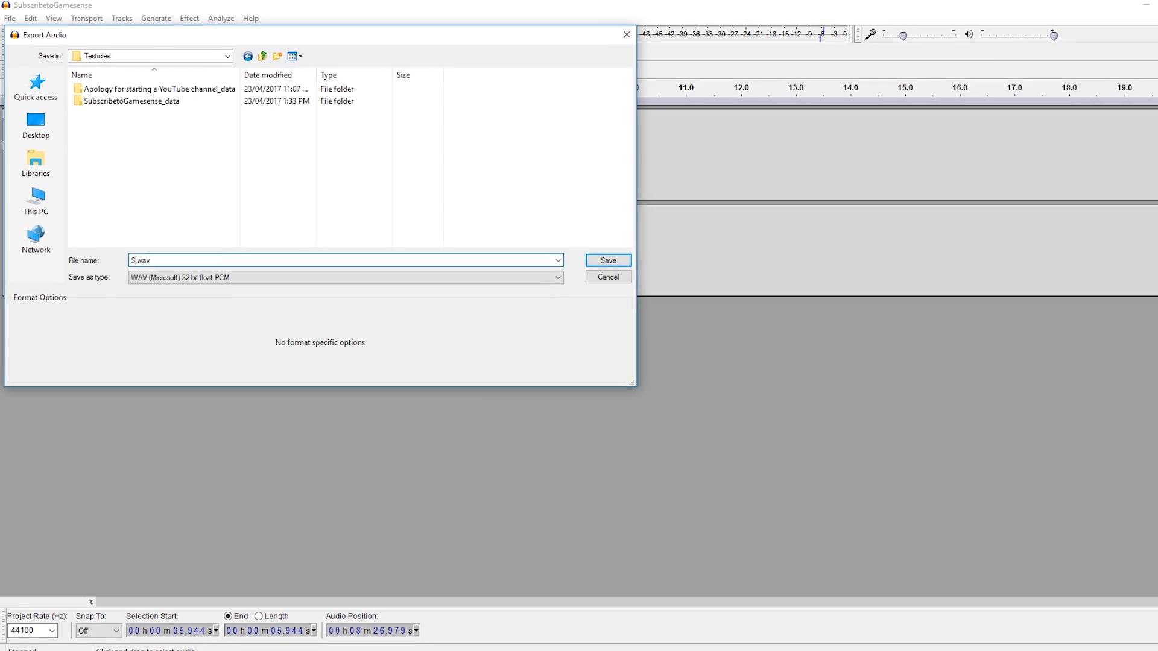
pyautogui.write('ubscribe')
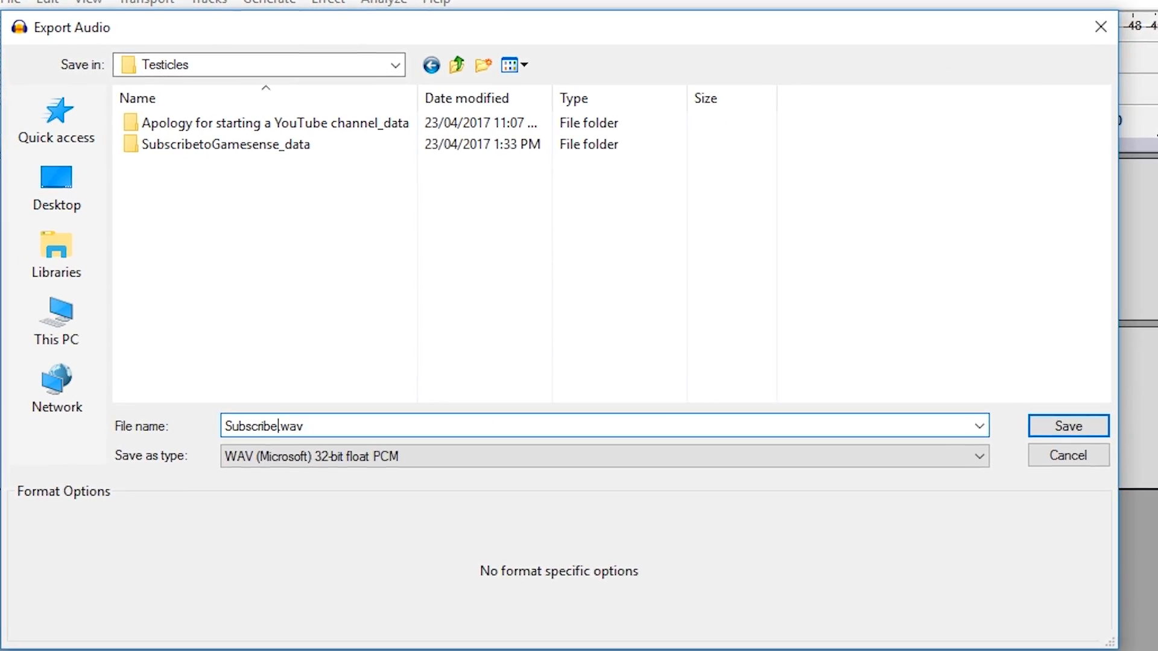
pyautogui.write('ToGamesense')
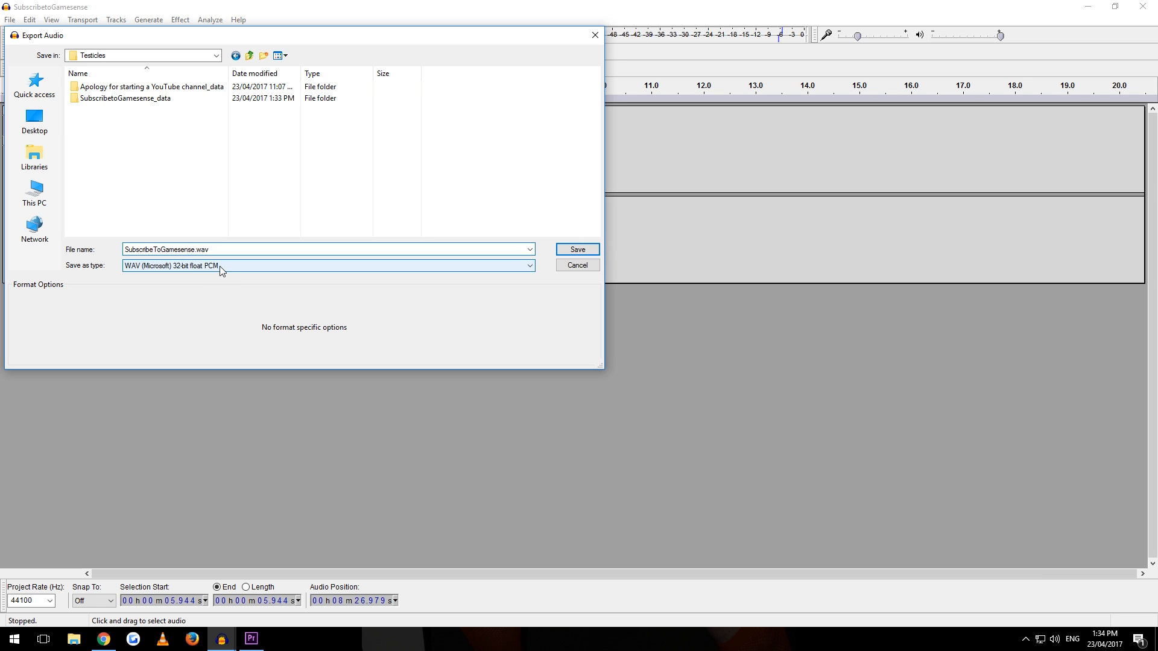
pyautogui.moveTo(233, 276)
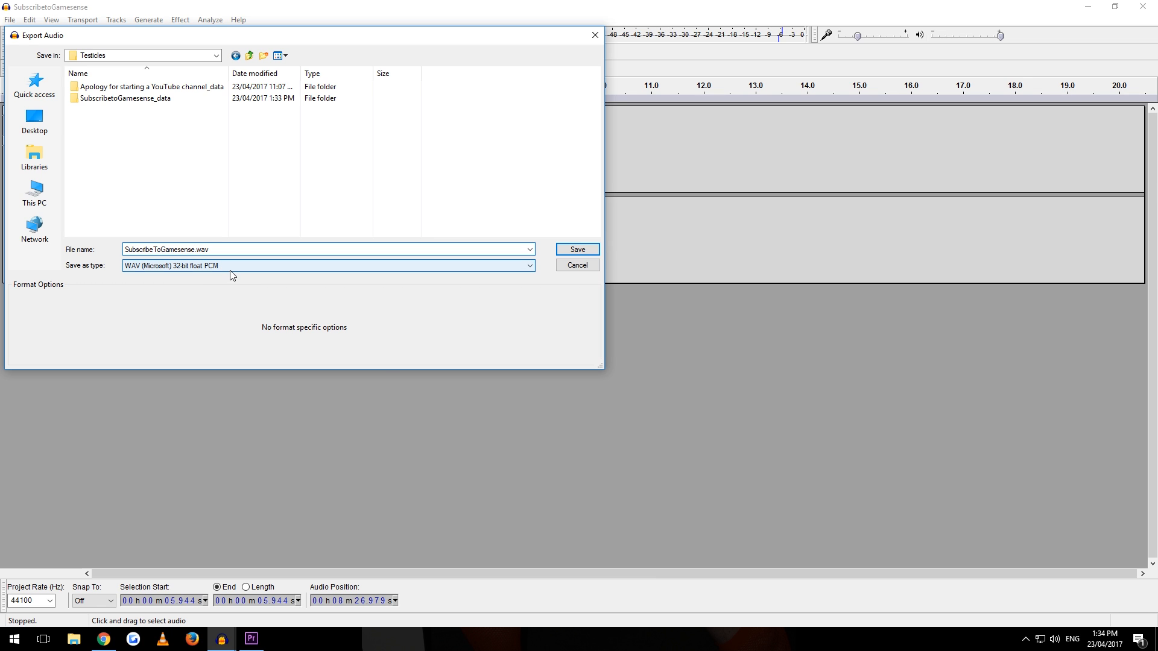
pyautogui.click(527, 266)
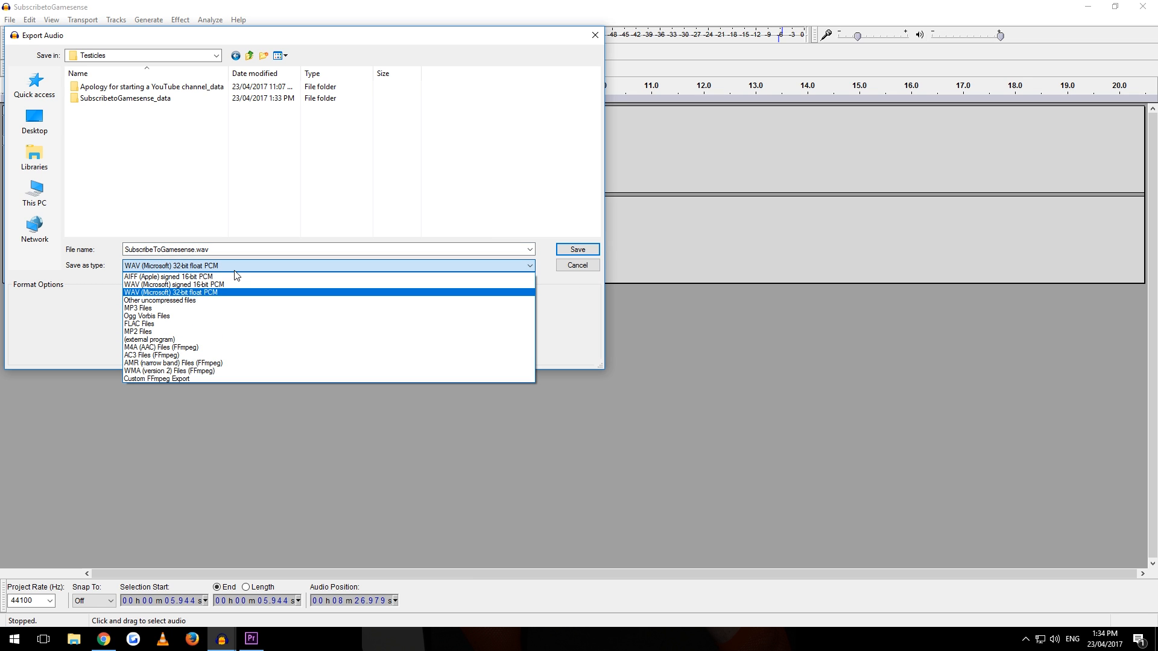
pyautogui.moveTo(233, 270)
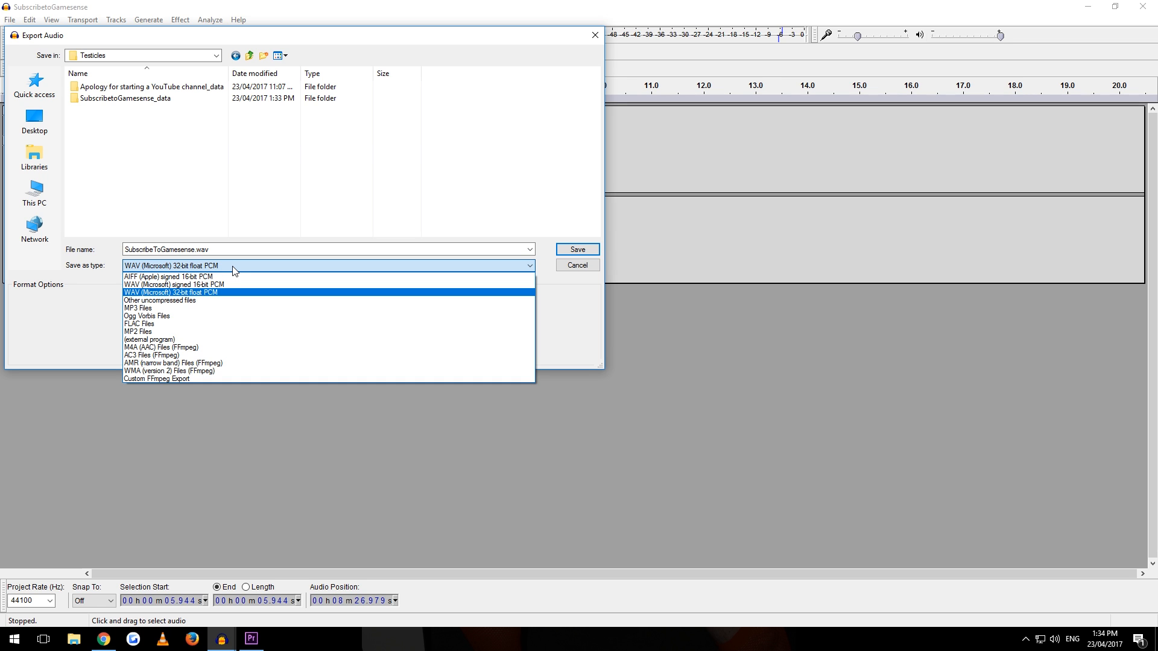
pyautogui.click(170, 291)
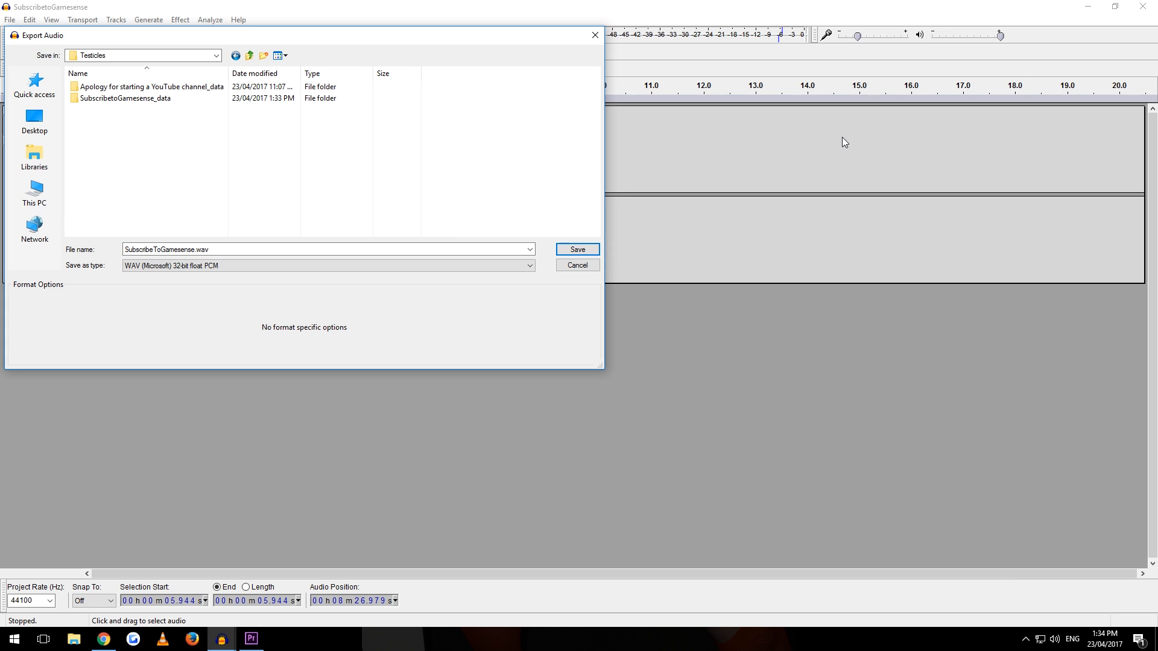
pyautogui.moveTo(587, 364)
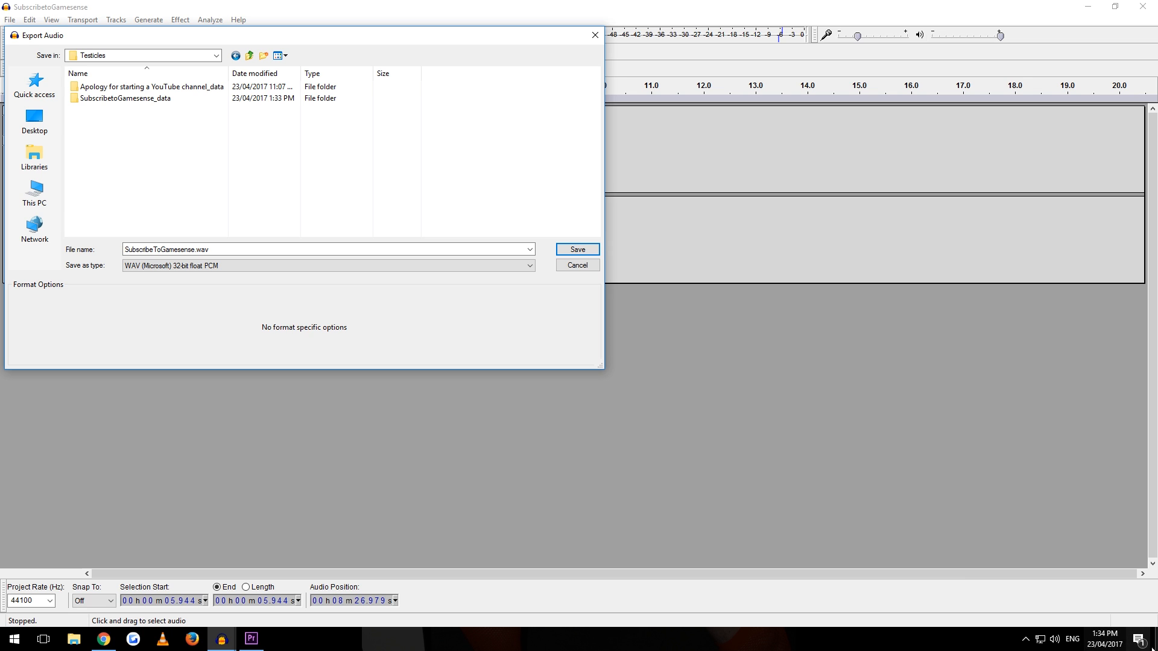
pyautogui.moveTo(494, 385)
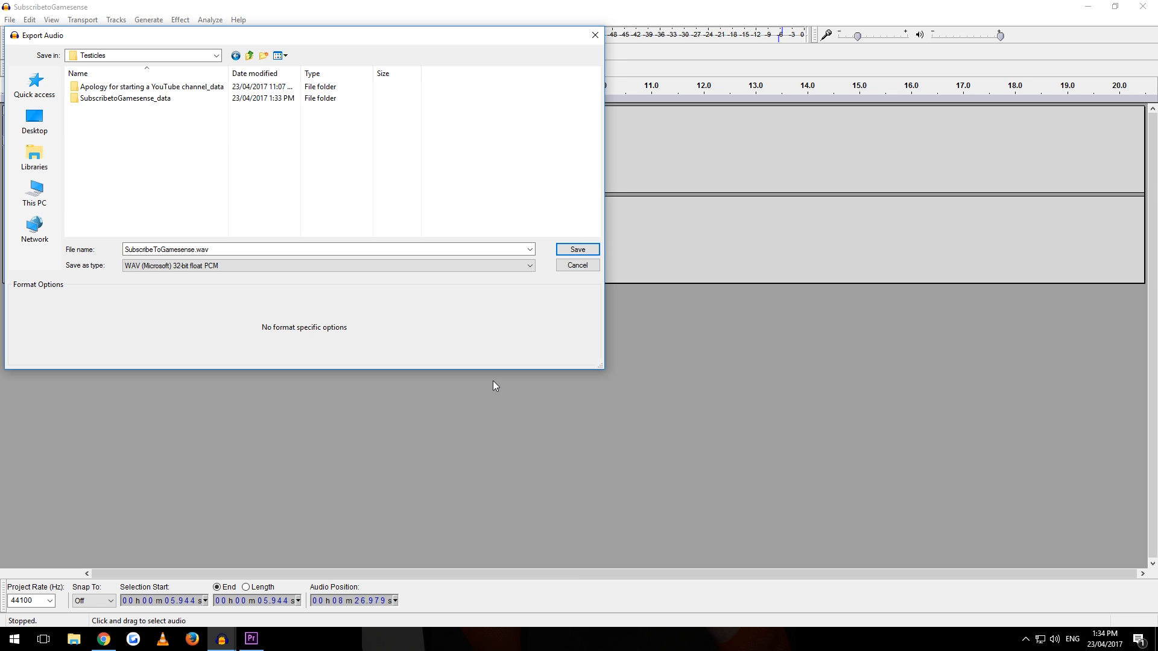
pyautogui.click(577, 265)
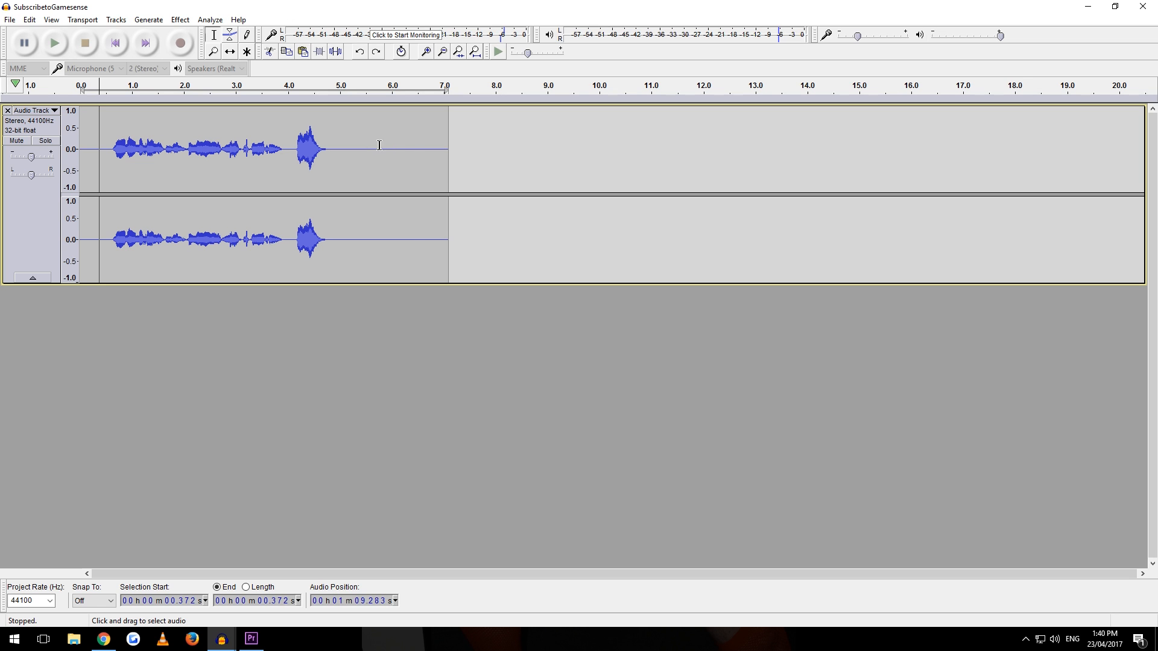
# - Apply the Compressor (threshold -12 dB, ratio 1.1:1), then the shogoz equalization curve
pyautogui.click(178, 19)
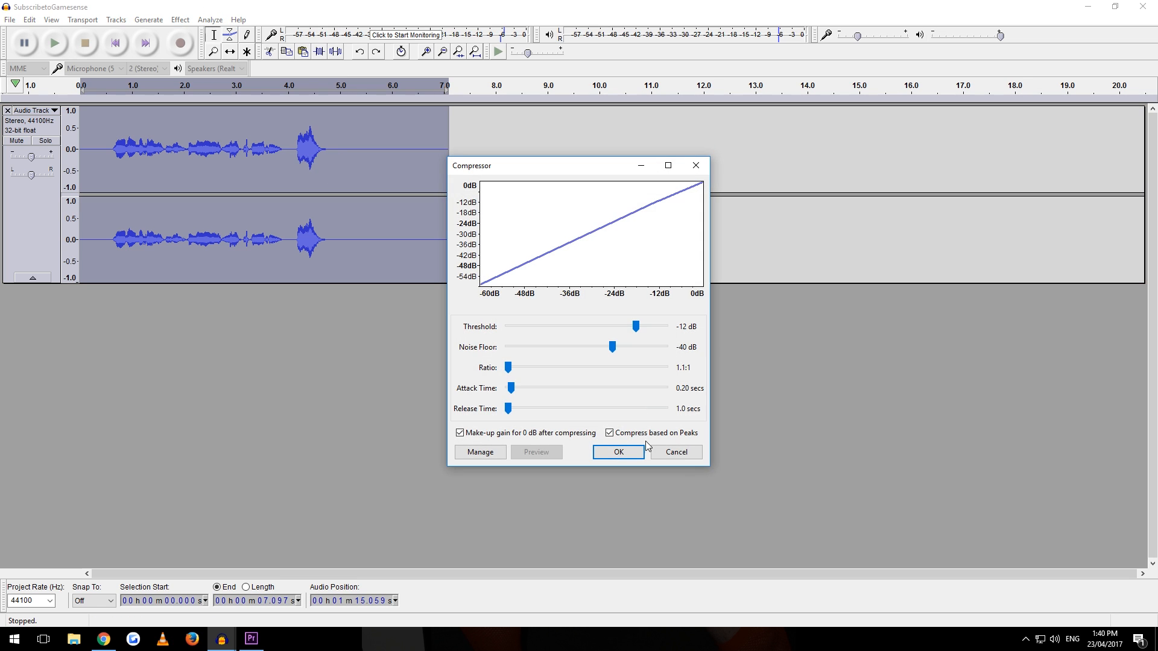
pyautogui.click(618, 451)
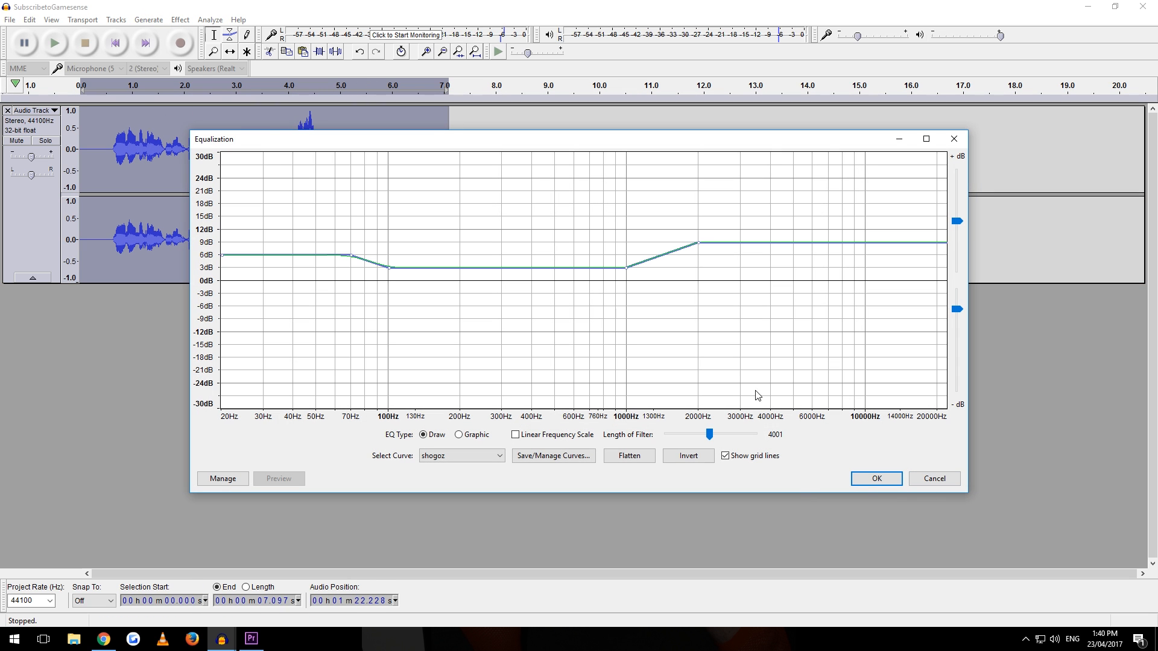
pyautogui.click(875, 478)
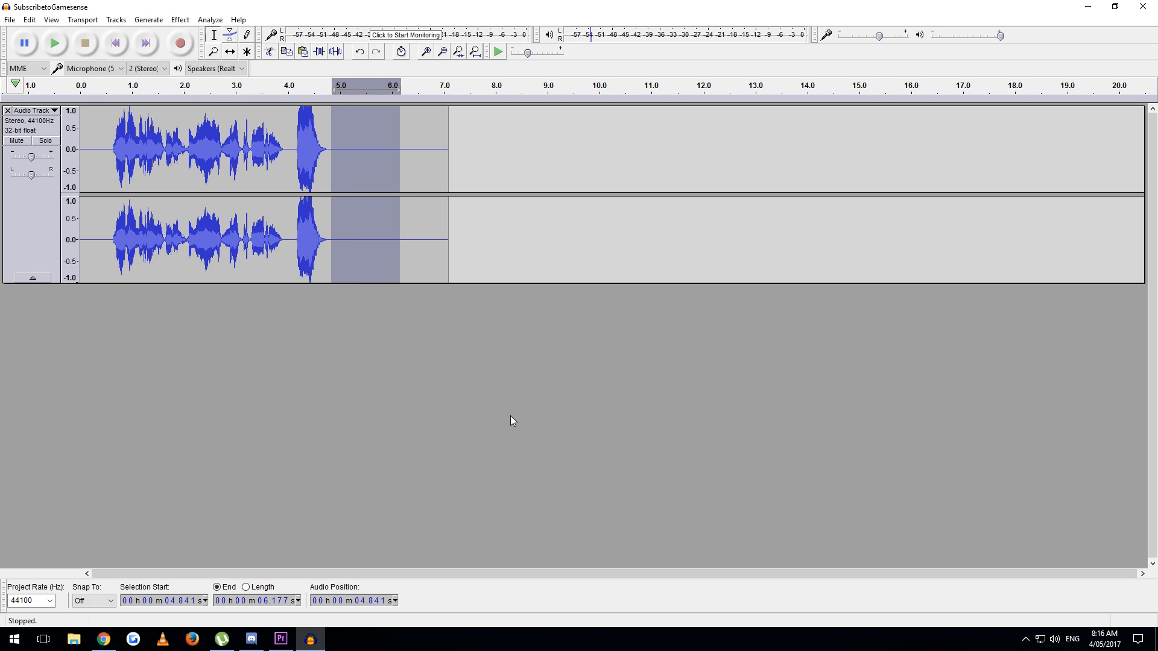
# - Capture a noise profile from the silent gap, then apply Noise Reduction to the whole track
pyautogui.click(180, 19)
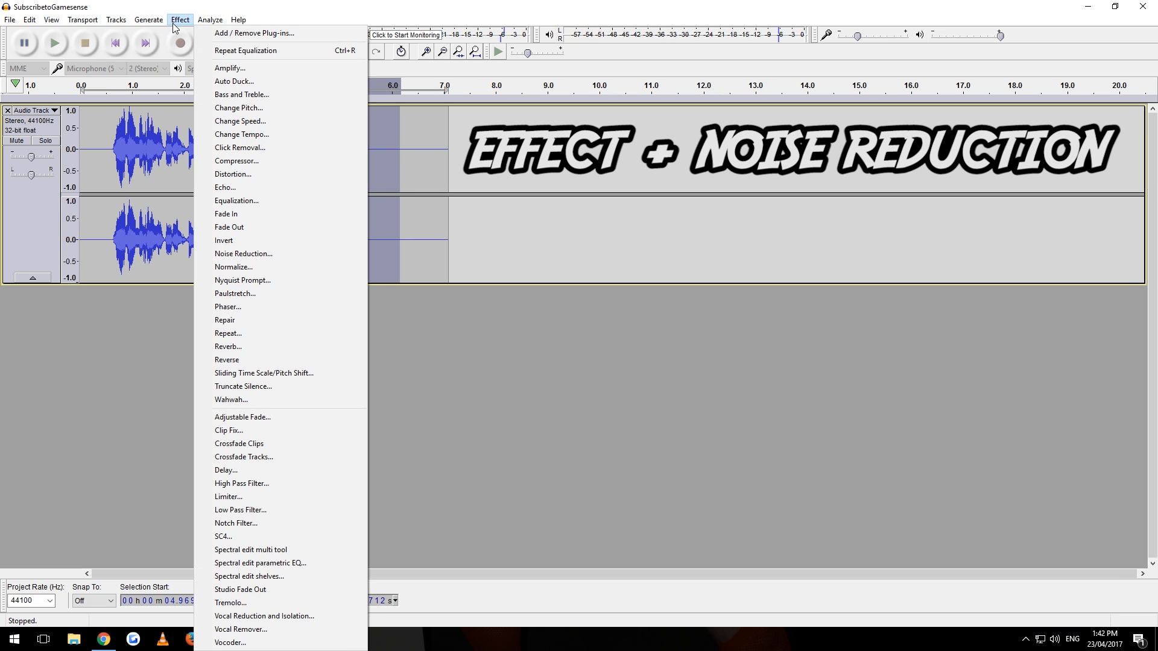
pyautogui.click(243, 253)
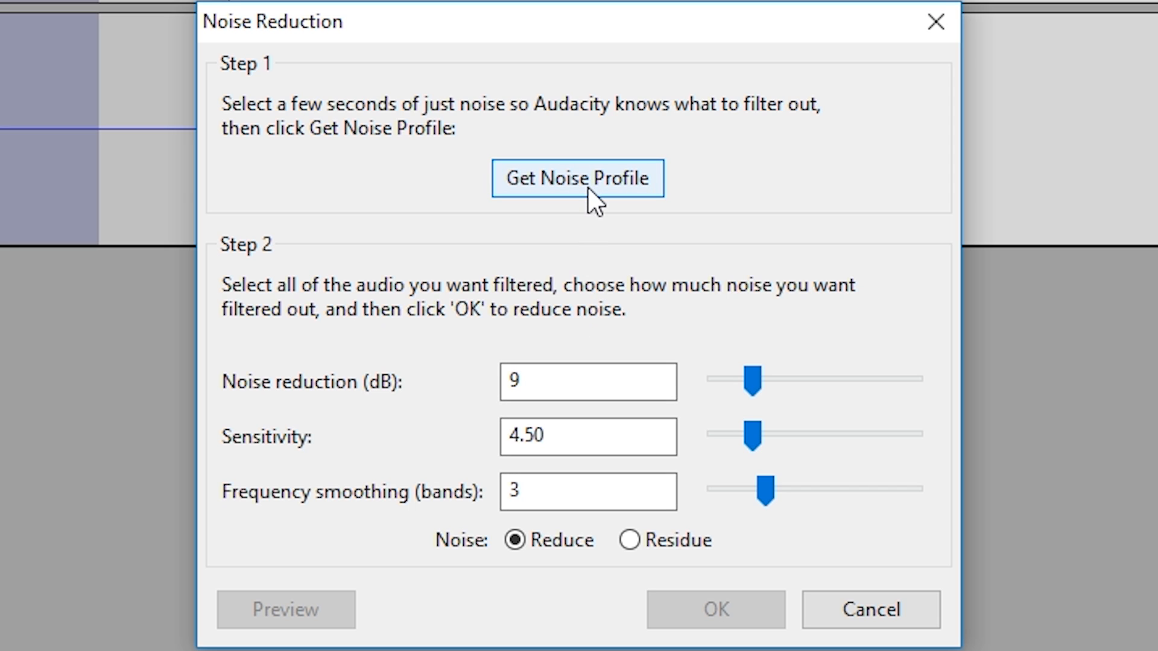
pyautogui.click(578, 178)
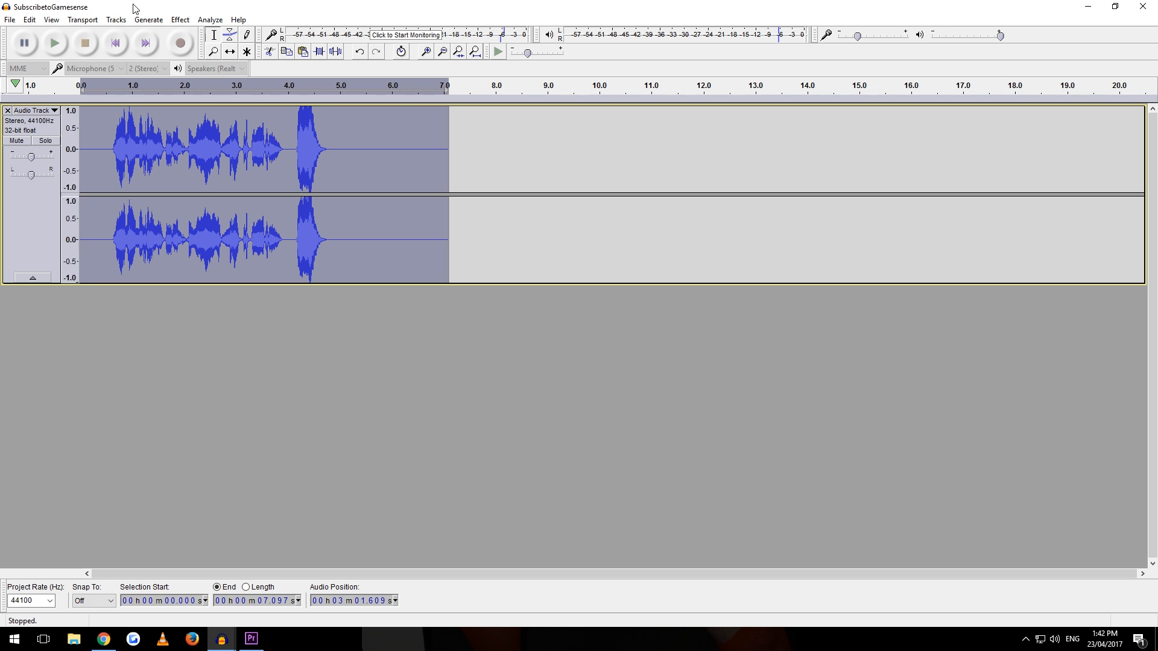
pyautogui.click(180, 19)
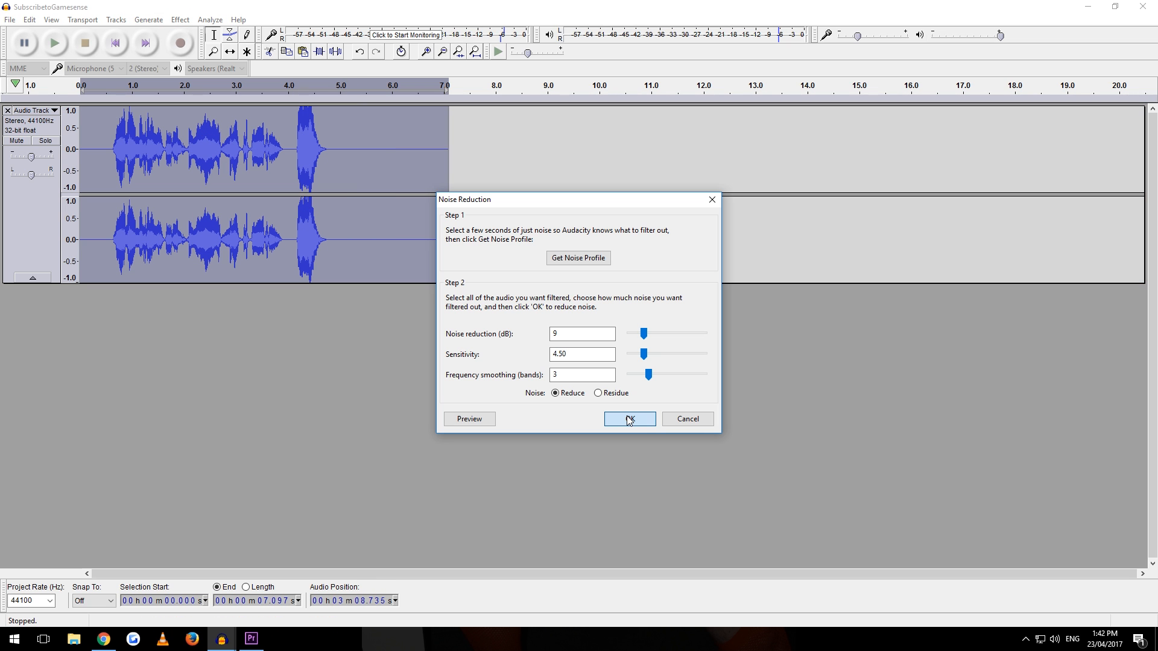
pyautogui.click(180, 19)
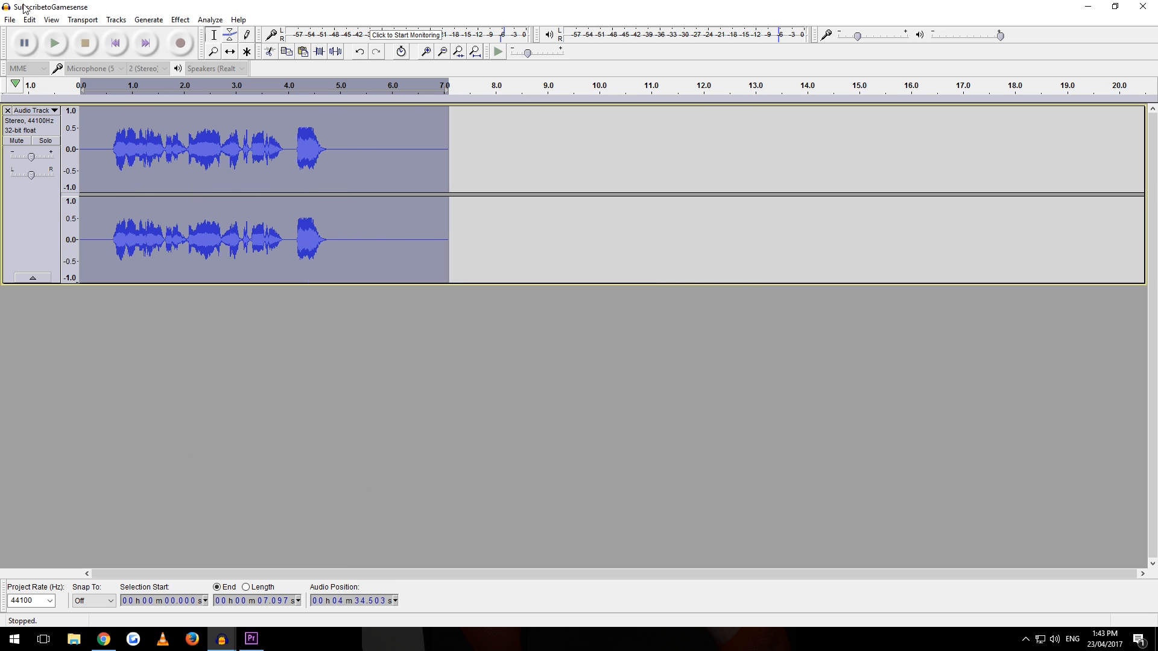
# - Amplify the track by 4.0 dB, then apply a -6 dB soft limit
pyautogui.click(178, 20)
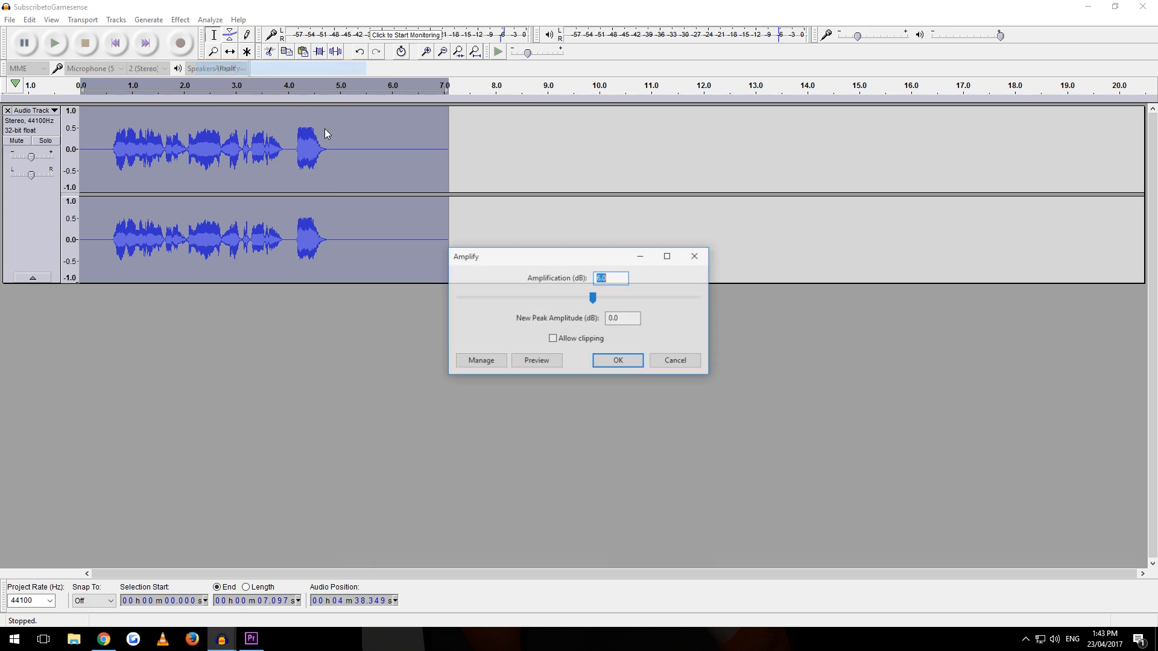
pyautogui.write('4.0')
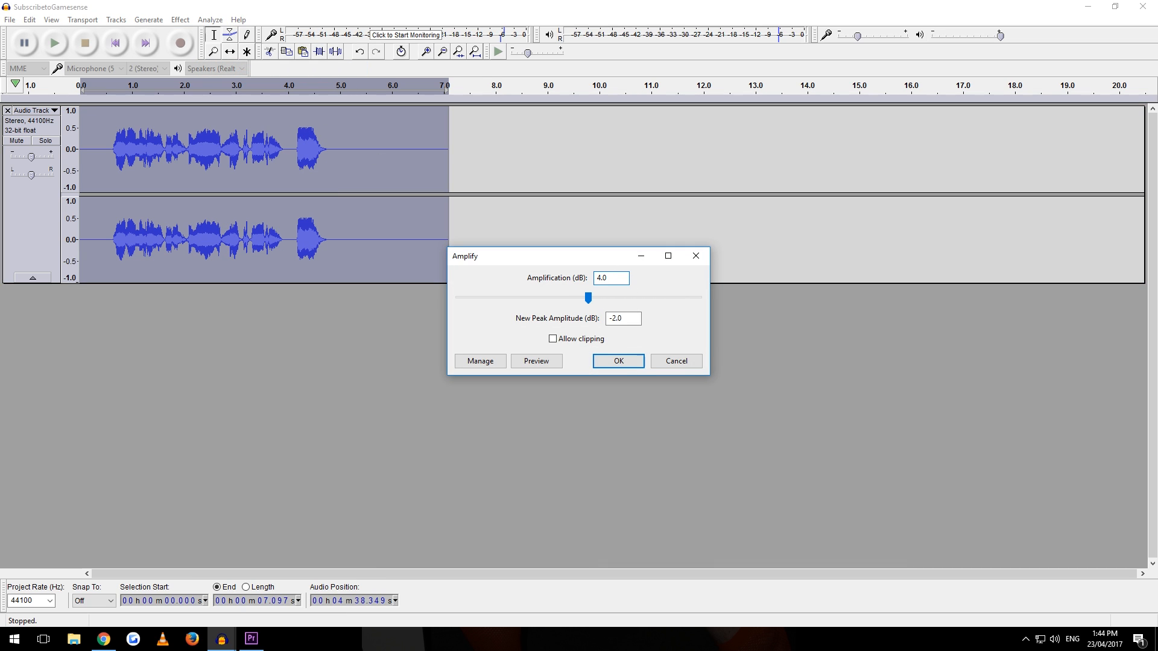
pyautogui.click(617, 361)
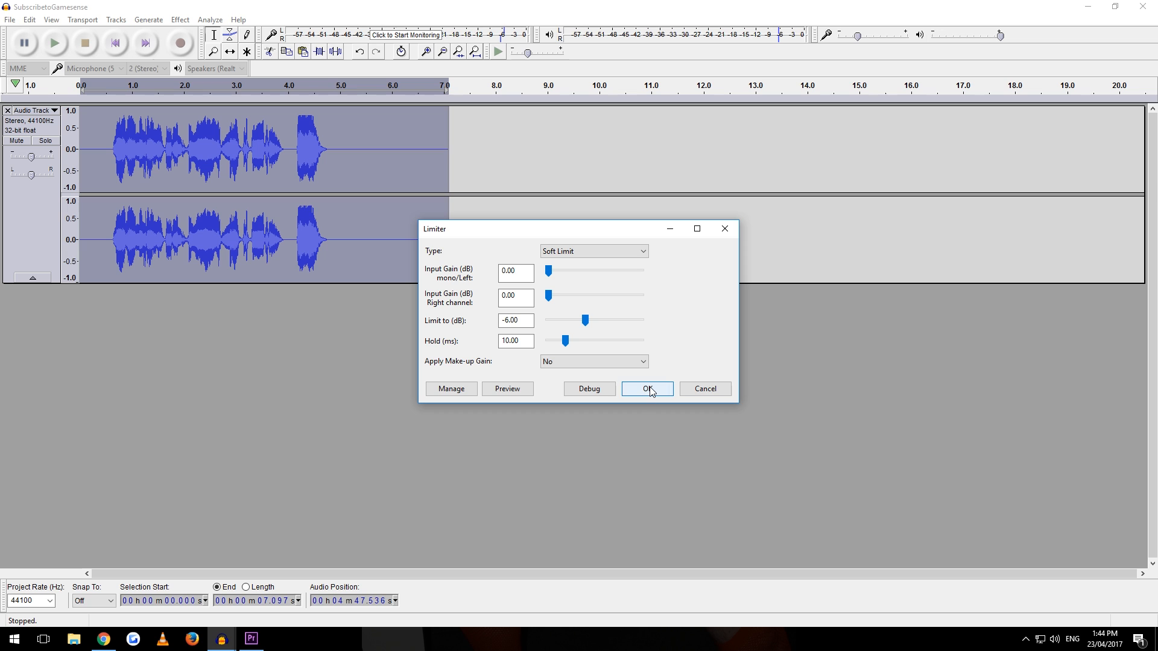
pyautogui.click(647, 389)
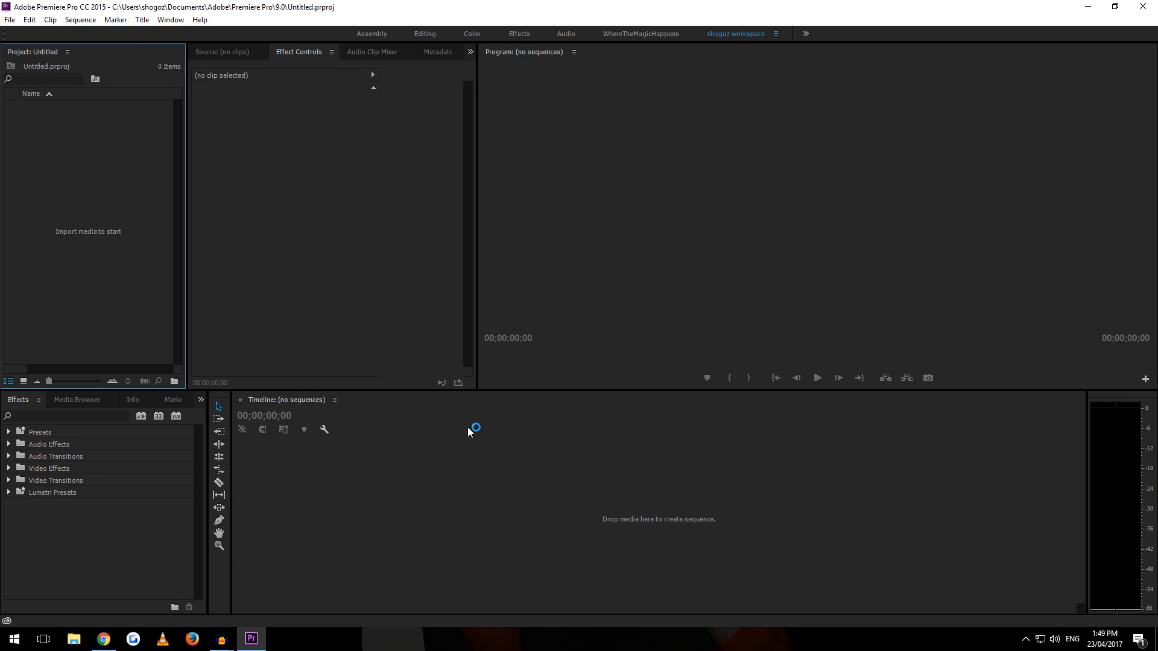
# - Open File Explorer to the folder containing the exported SubscribeToGamesense.wav
pyautogui.click(72, 639)
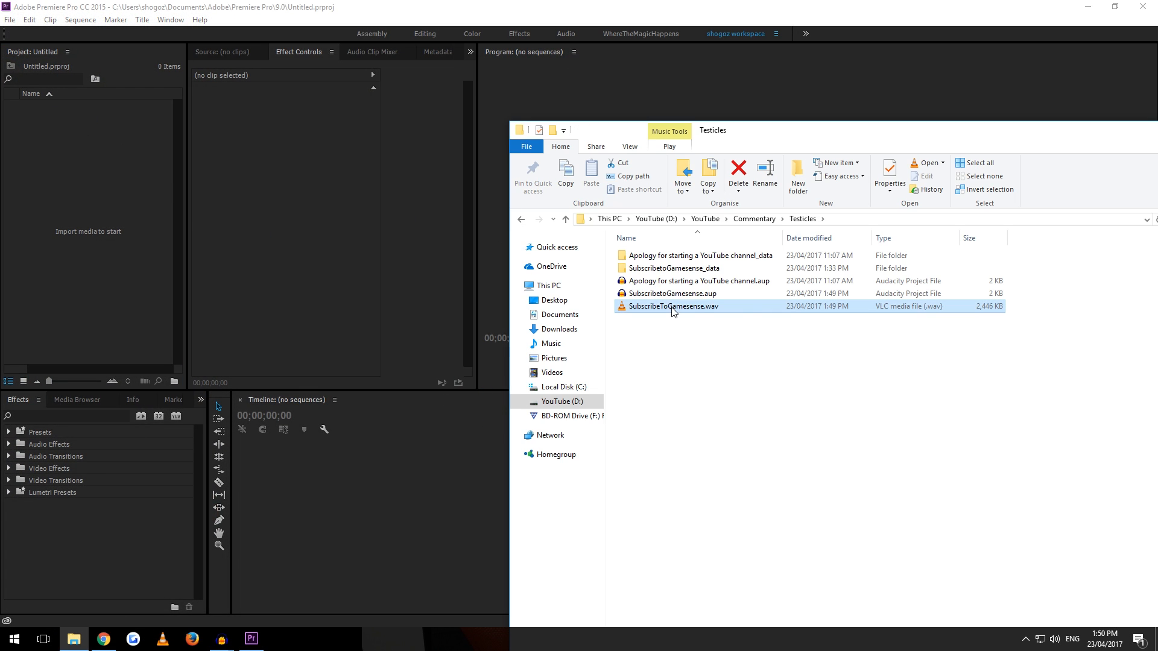
pyautogui.moveTo(352, 509)
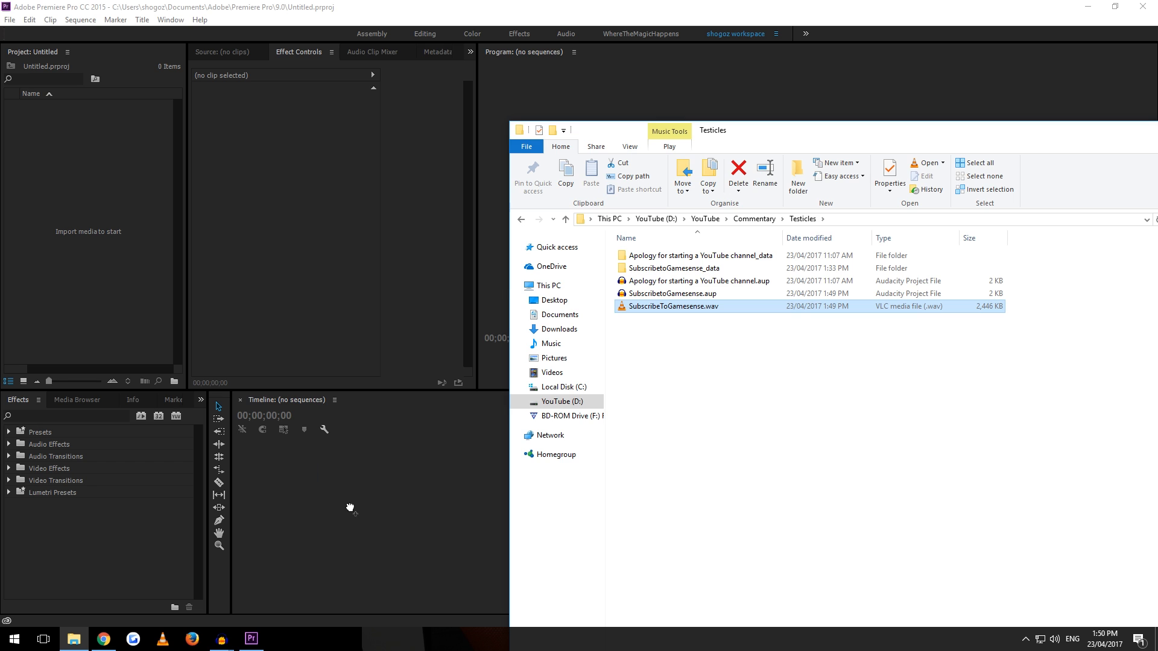